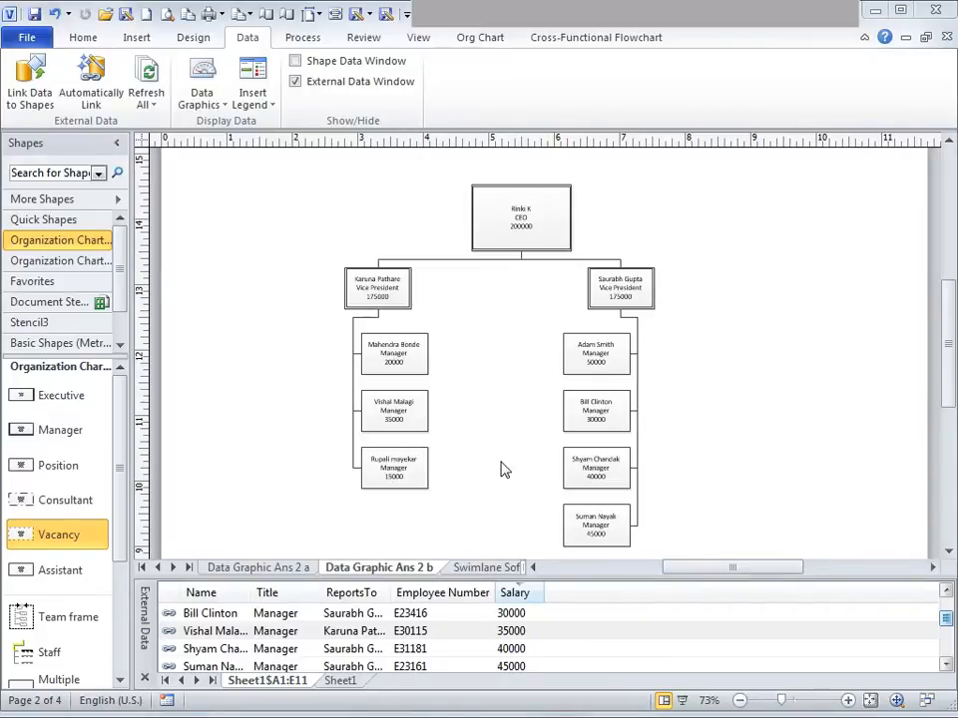
mouse_move(794, 309)
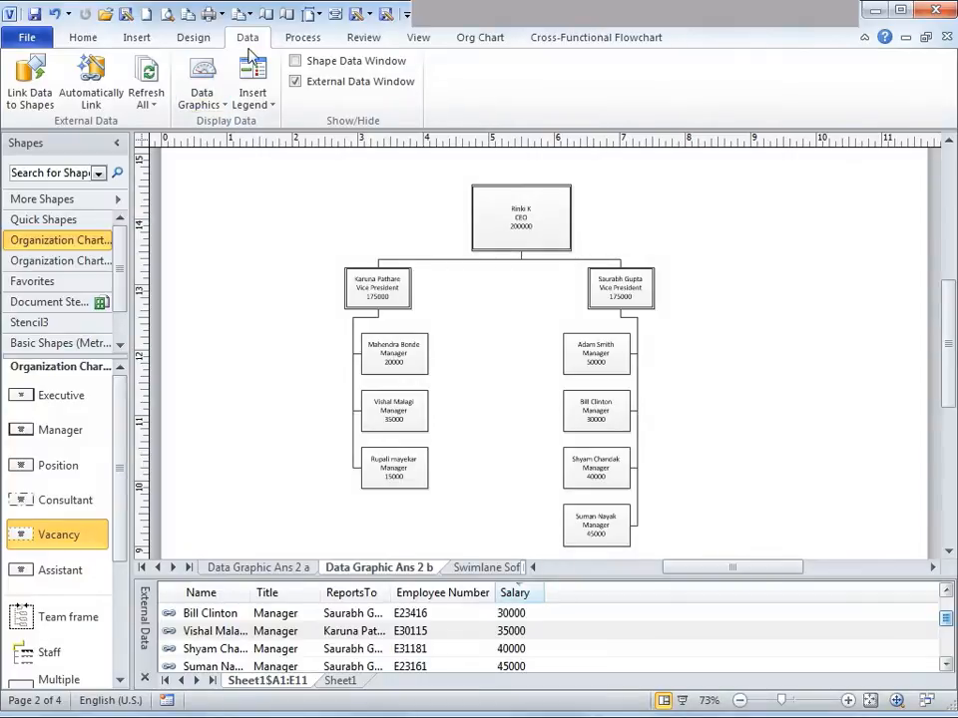
mouse_move(204, 127)
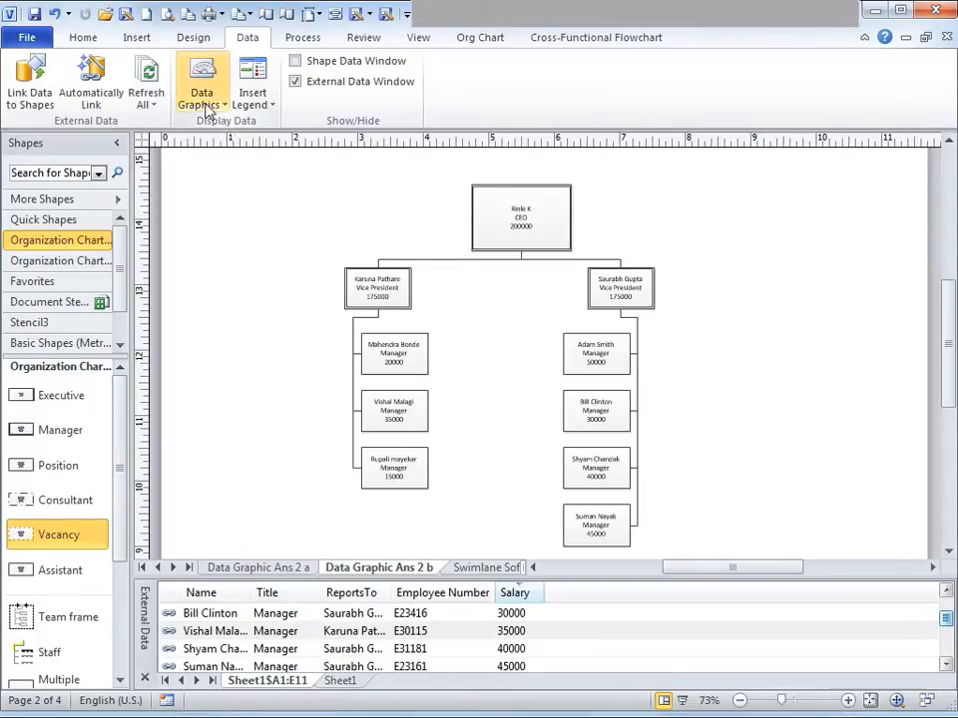
Show the Data Graphics gallery from the Data ribbon above the org chart.
left_click(201, 80)
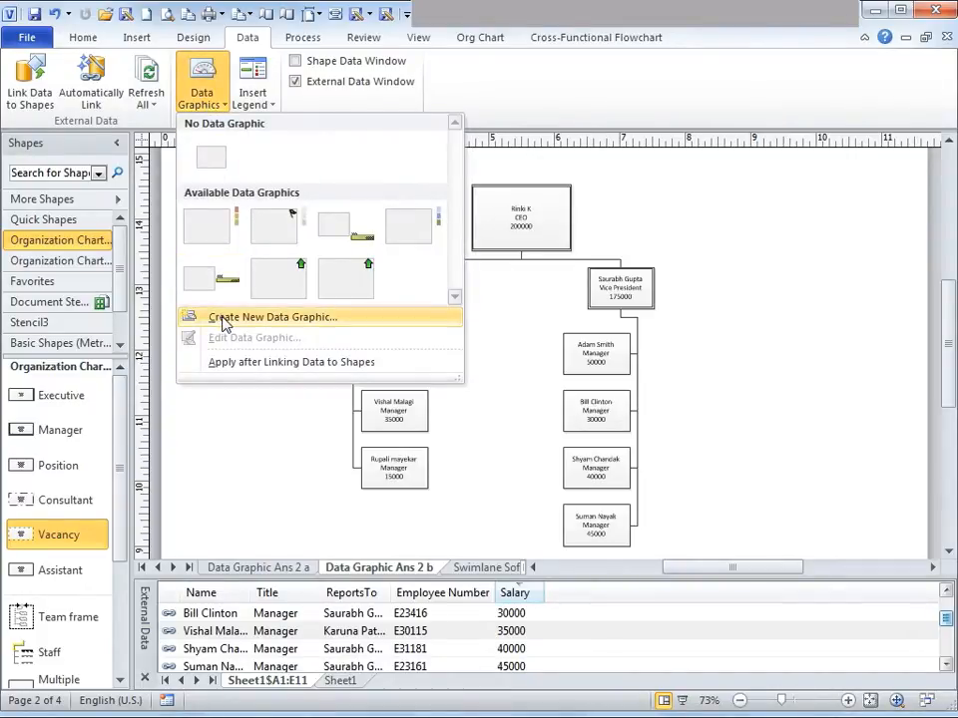
Start a new data graphic with a new item based on the Title field.
left_click(271, 315)
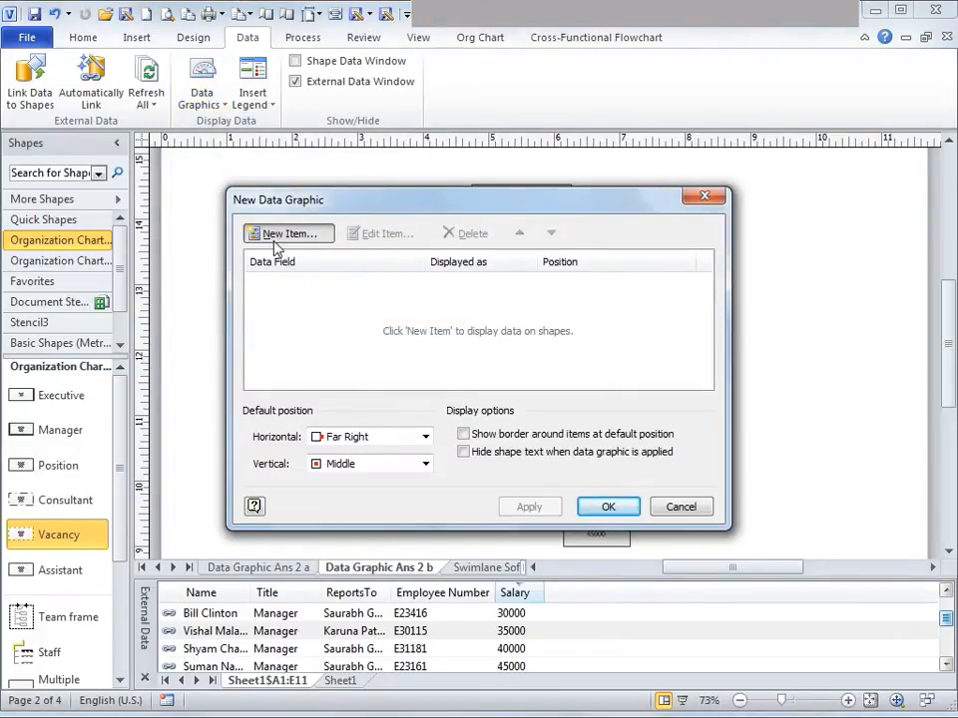
mouse_move(451, 295)
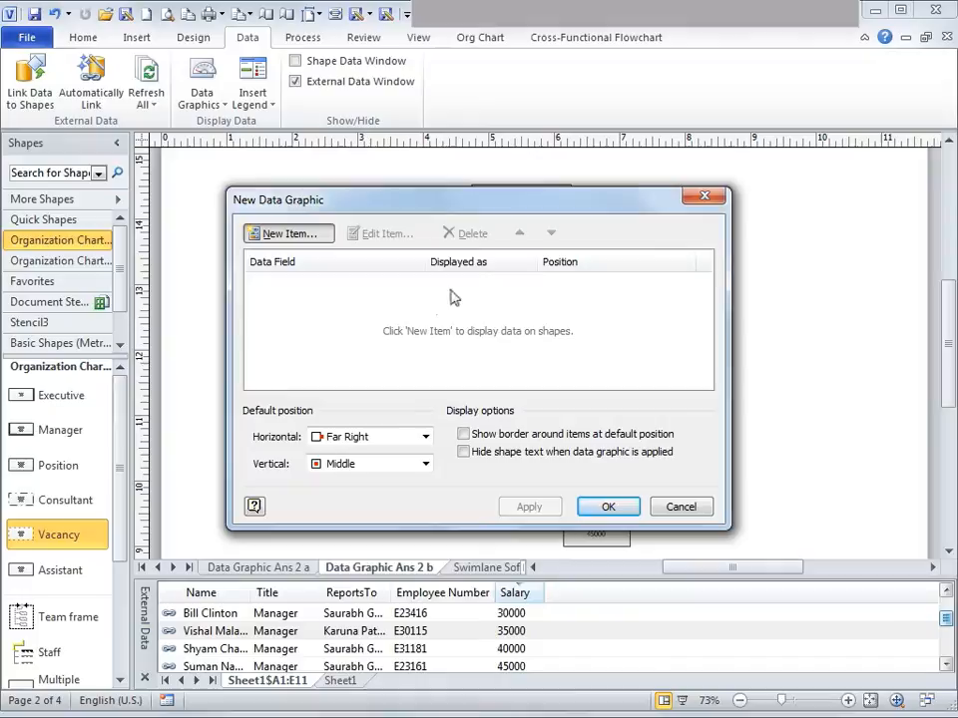
left_click(287, 231)
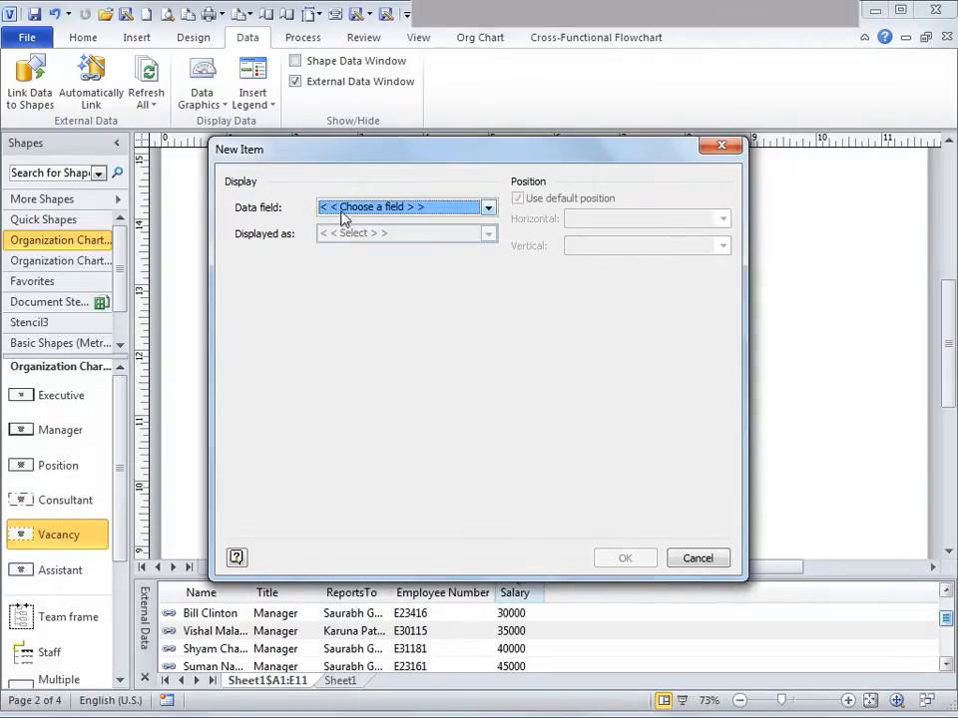
left_click(486, 206)
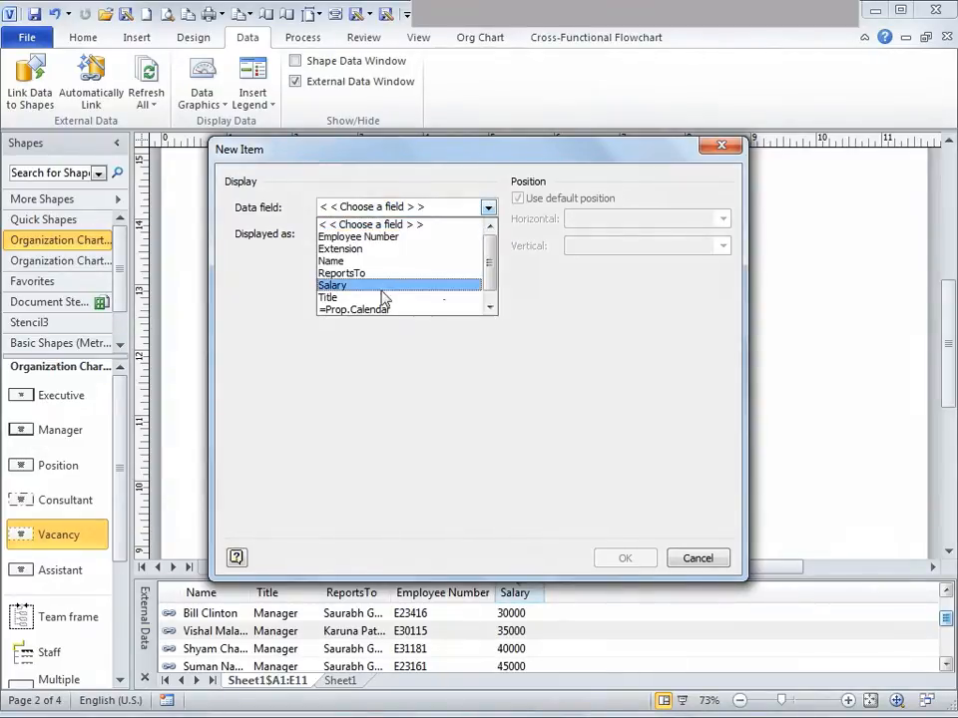
left_click(327, 297)
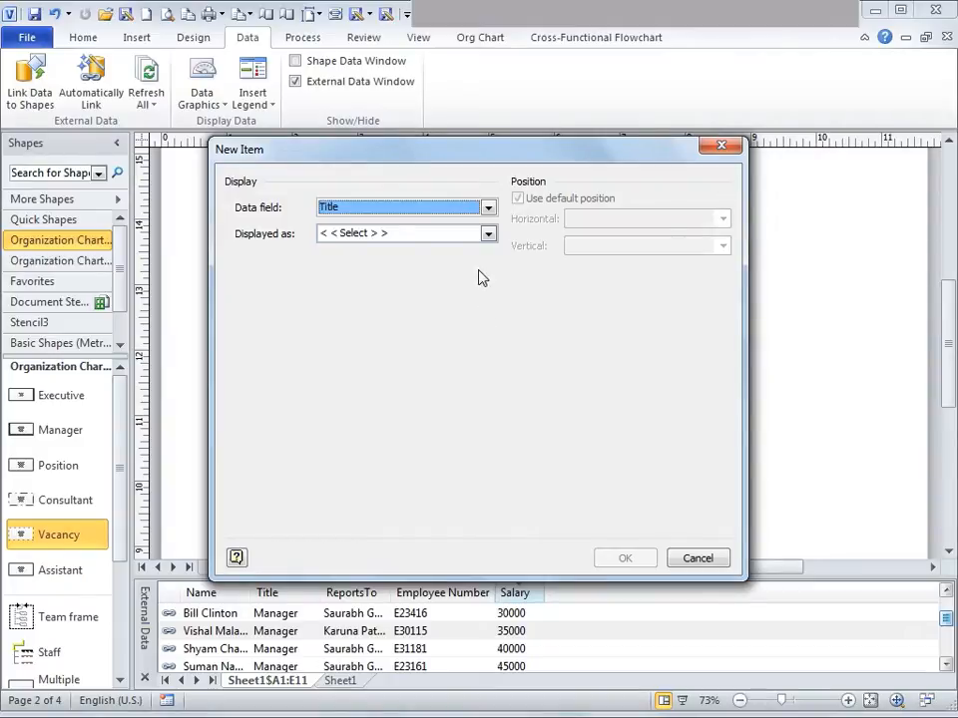
left_click(487, 234)
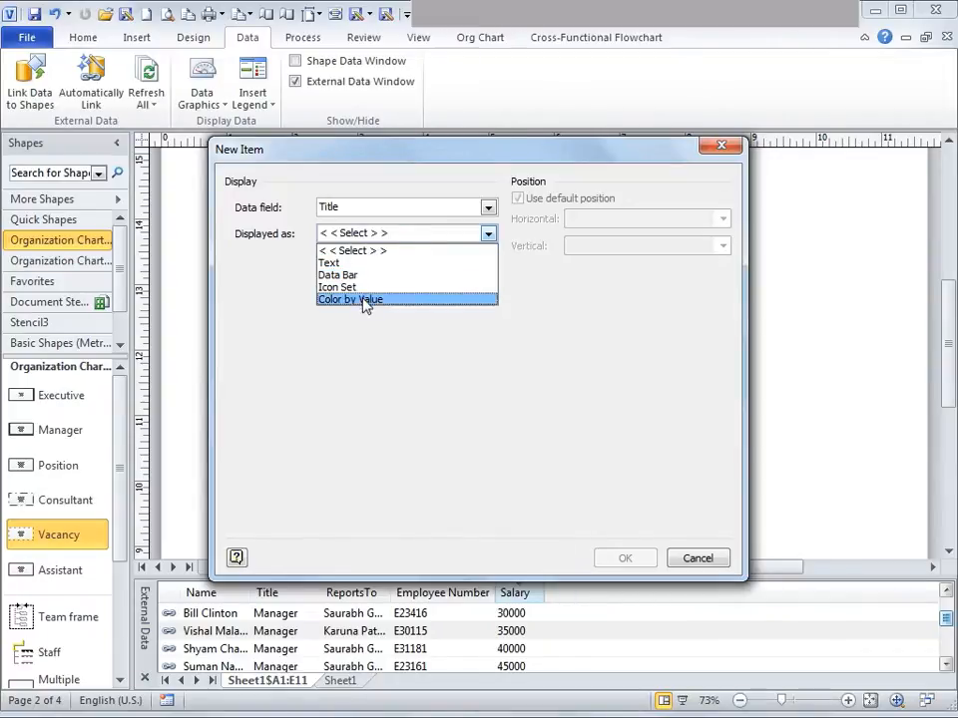
Colour by Title value: CEO olive green, Manager light blue, Vice President pale purple.
left_click(349, 299)
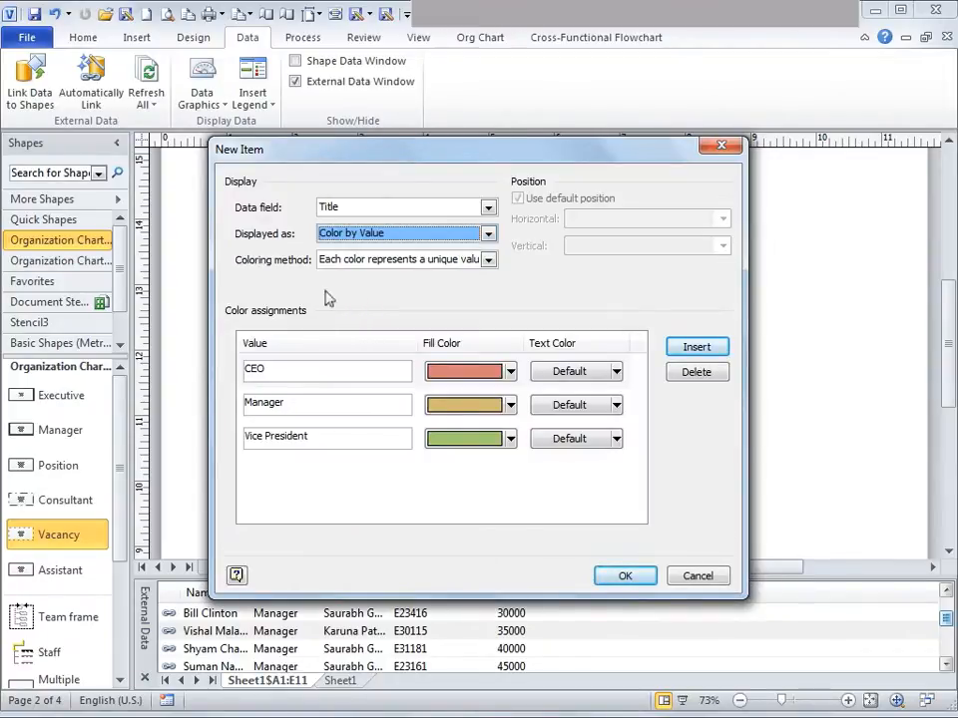
mouse_move(312, 480)
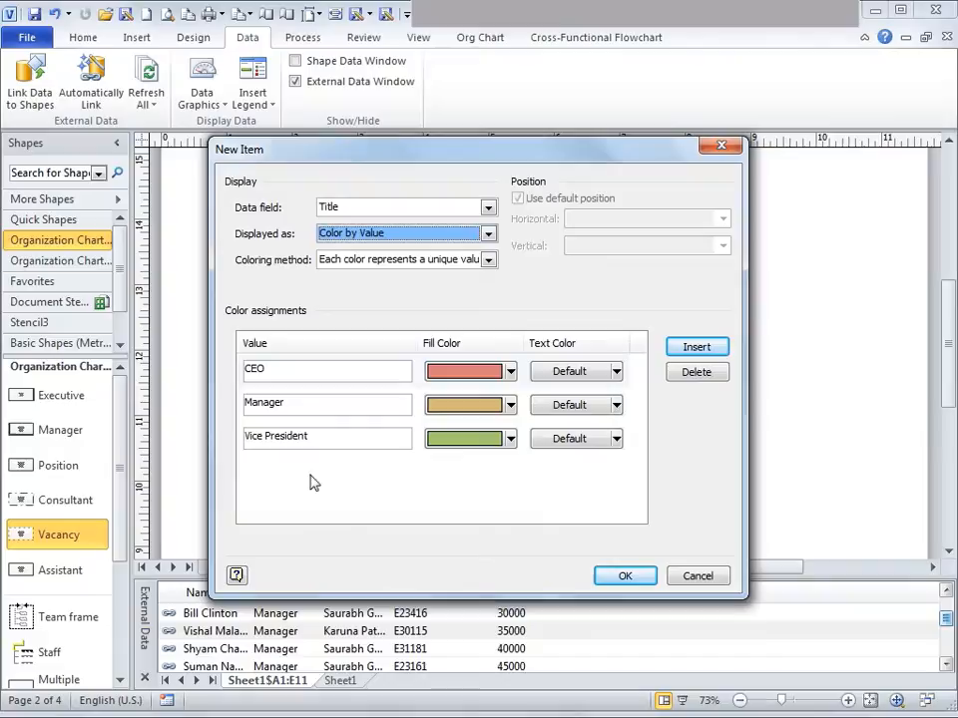
mouse_move(589, 469)
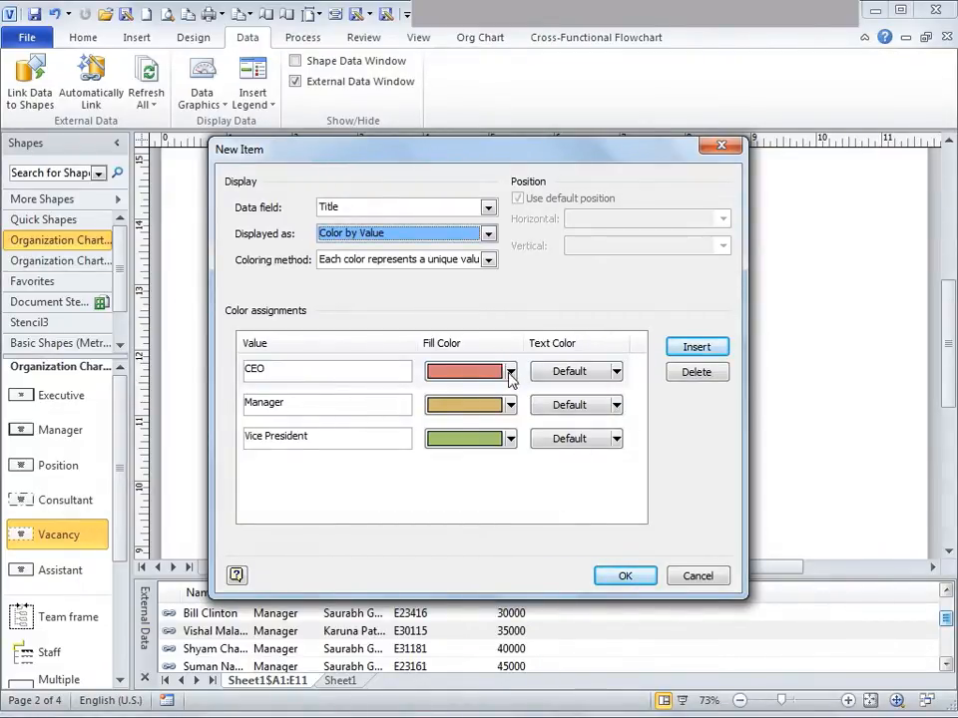
left_click(507, 371)
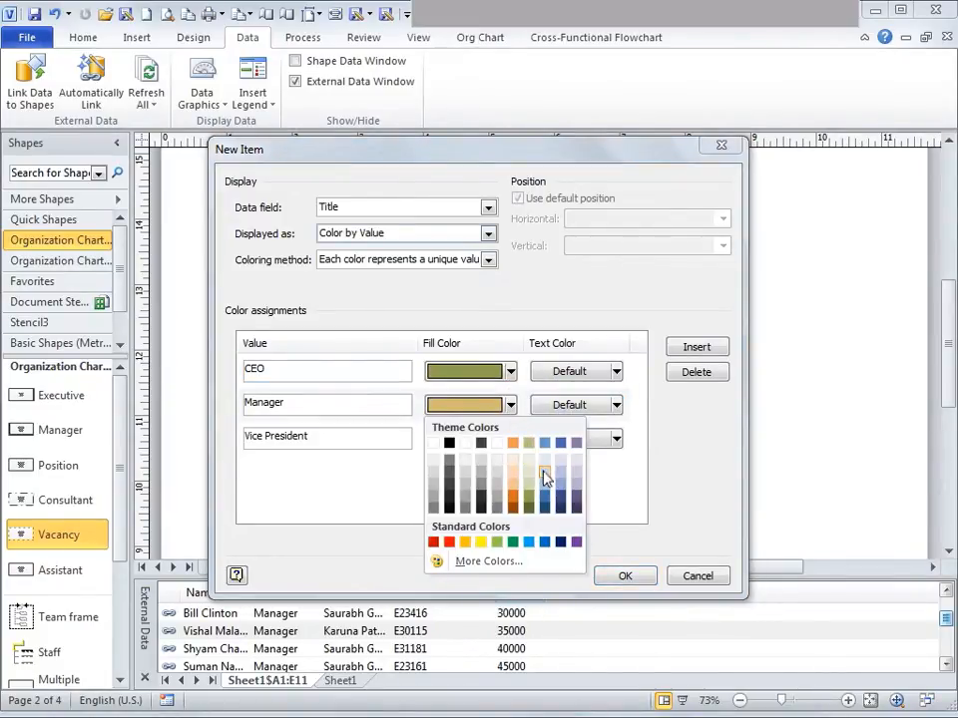
left_click(545, 475)
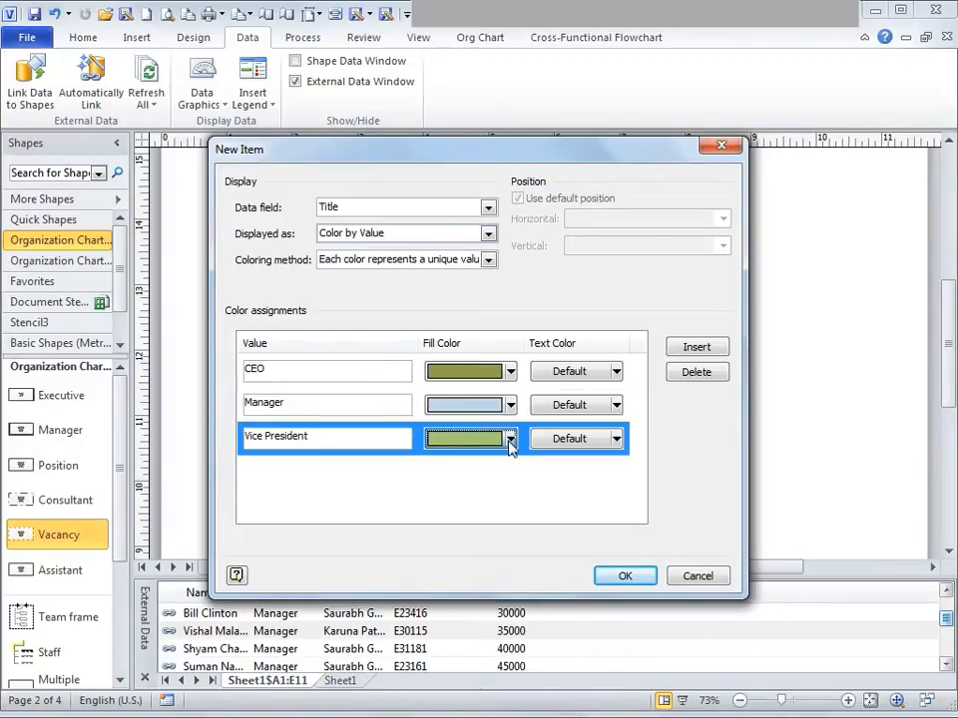
left_click(506, 439)
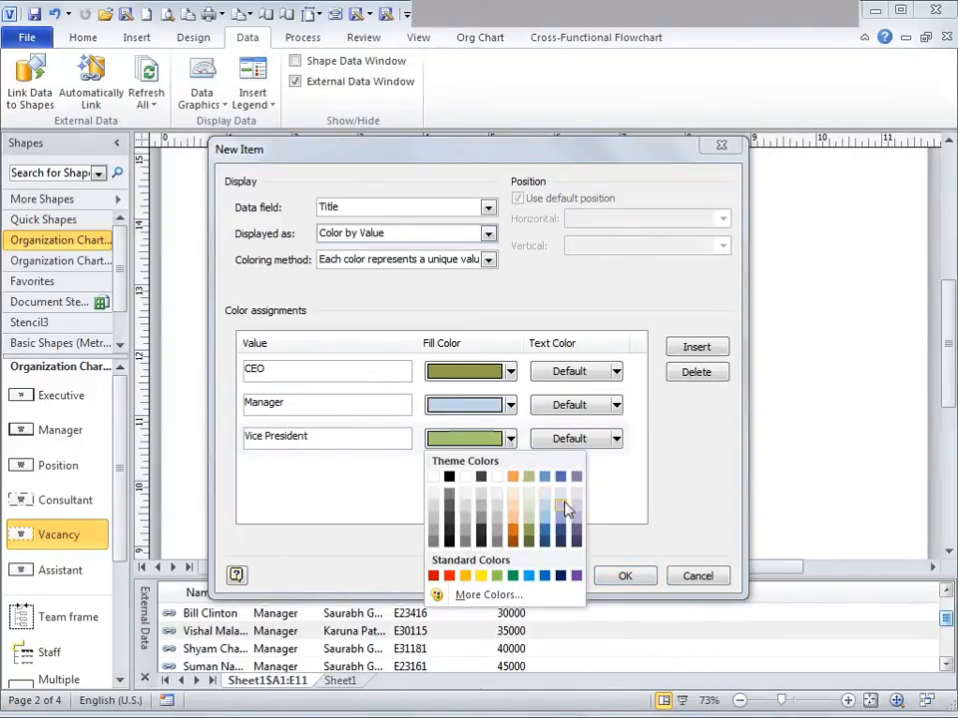
left_click(567, 509)
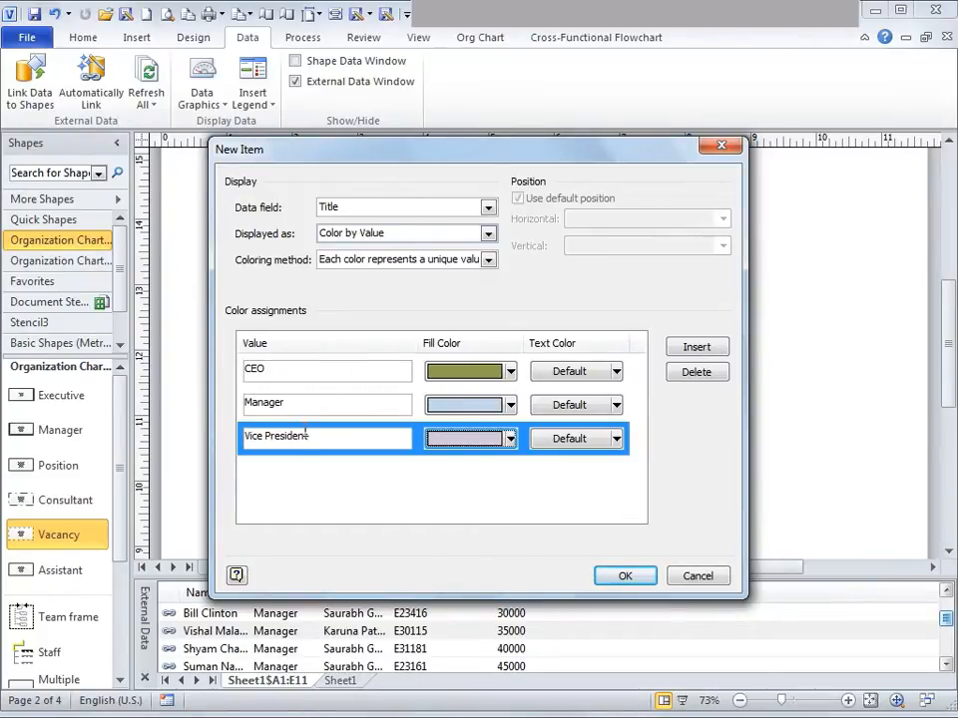
mouse_move(238, 443)
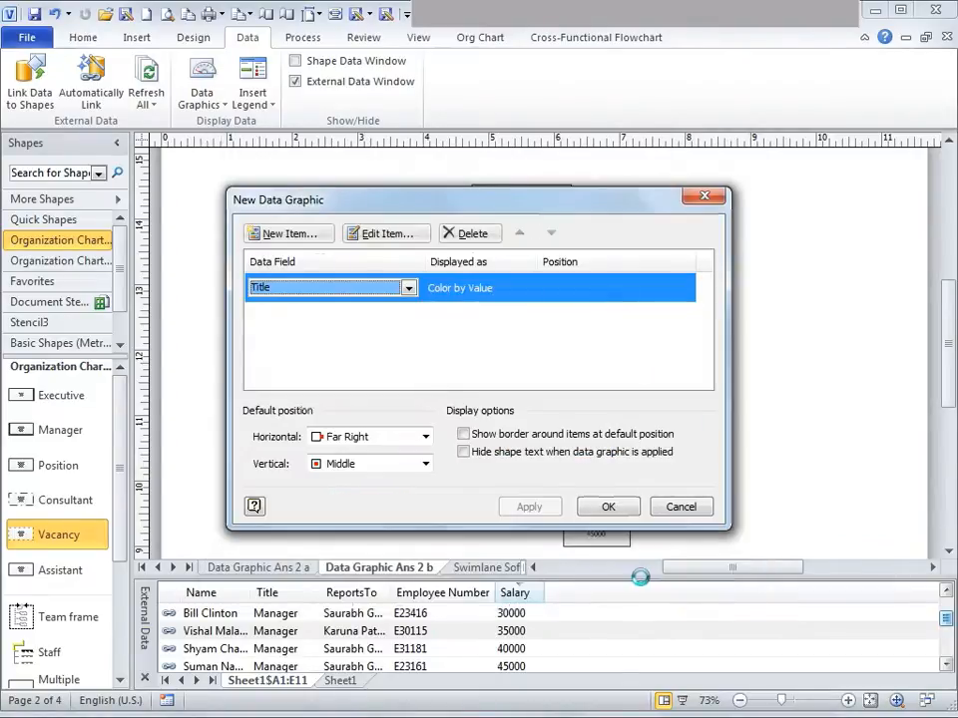
mouse_move(511, 459)
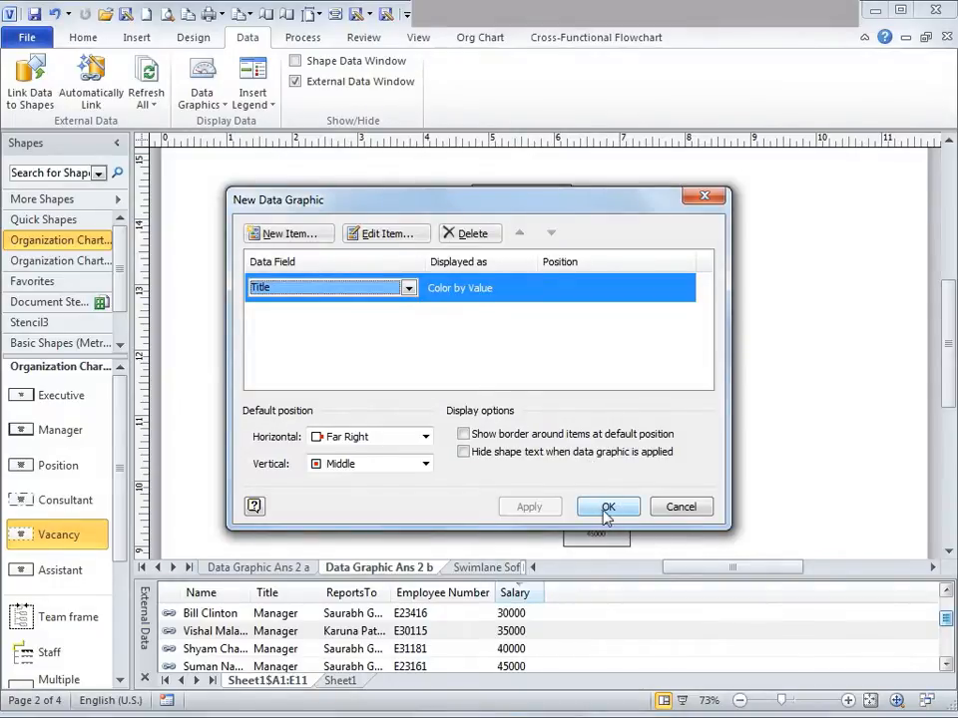
Finish the graphic and apply it to all selected org chart boxes.
left_click(607, 507)
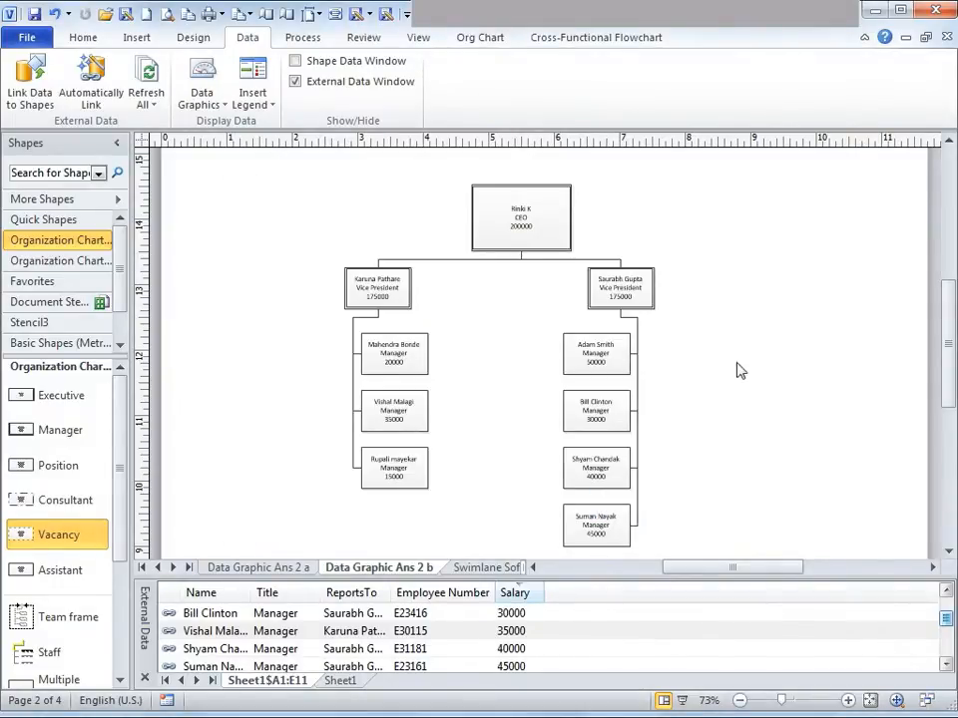
mouse_move(689, 243)
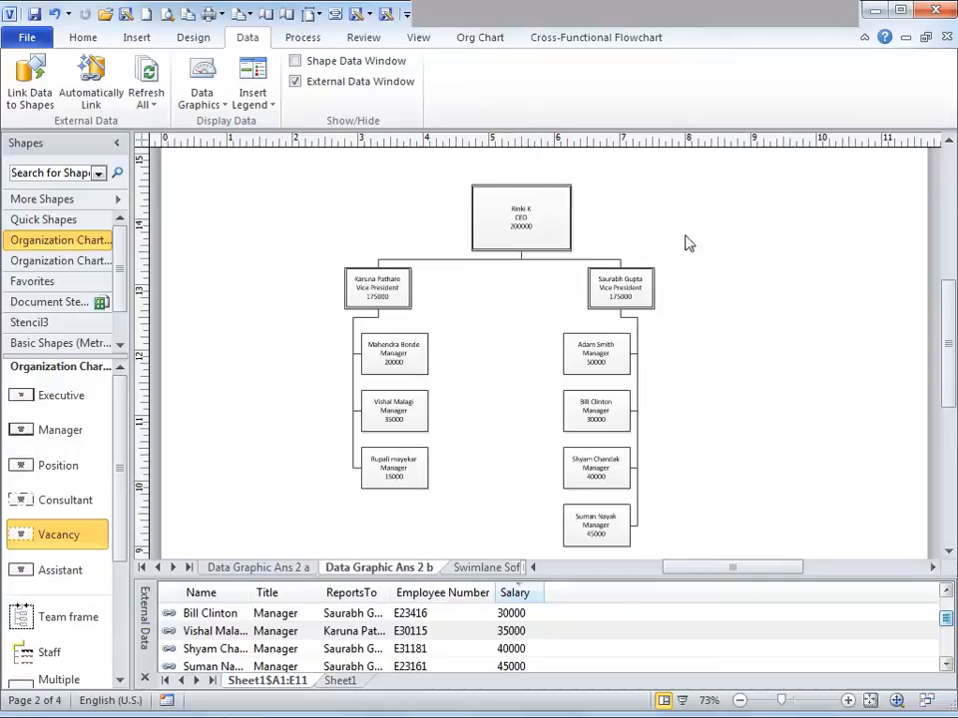
mouse_move(702, 458)
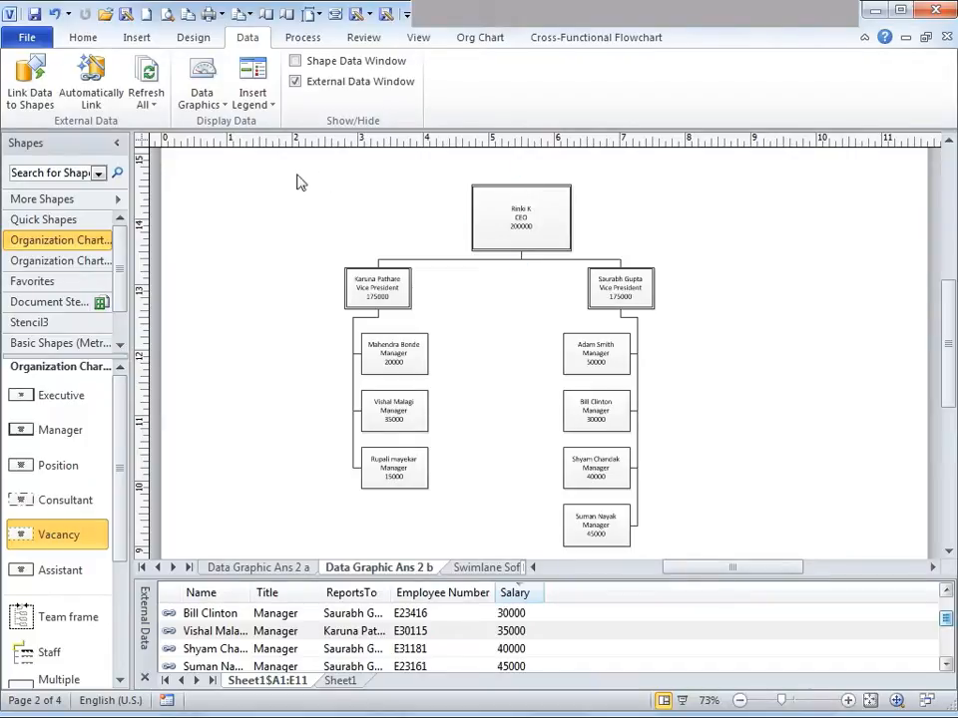
left_click_drag(297, 178, 666, 427)
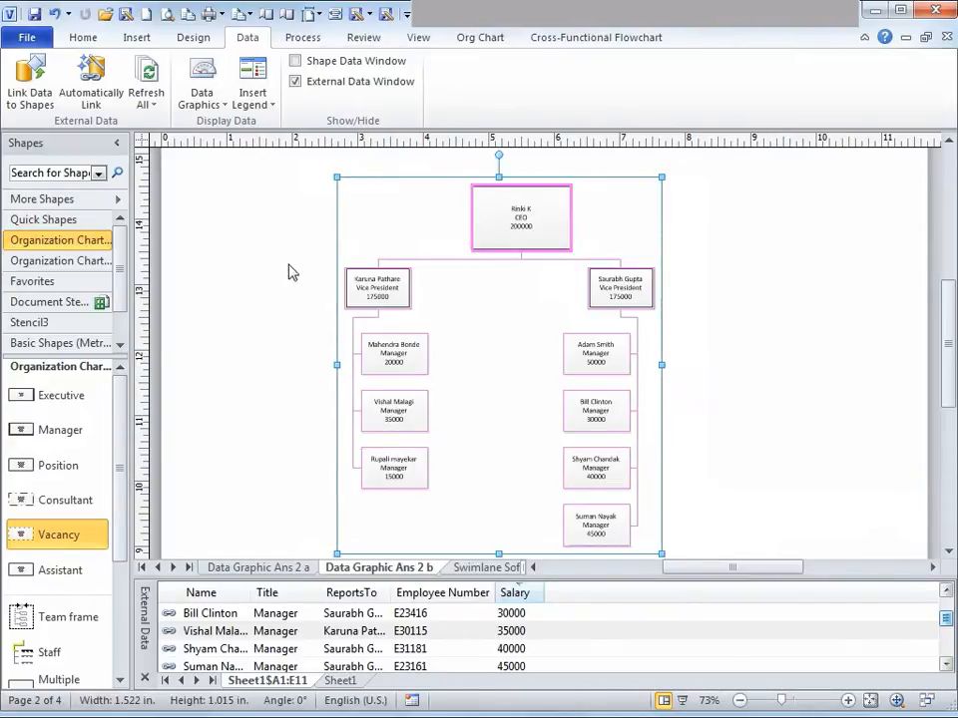
left_click(201, 79)
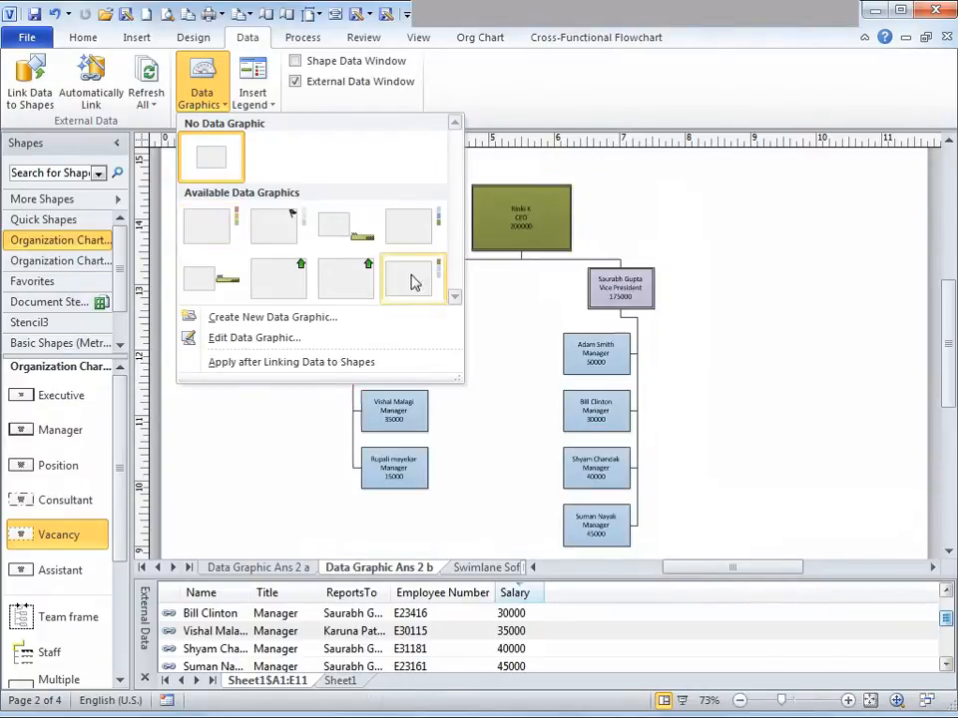
mouse_move(415, 283)
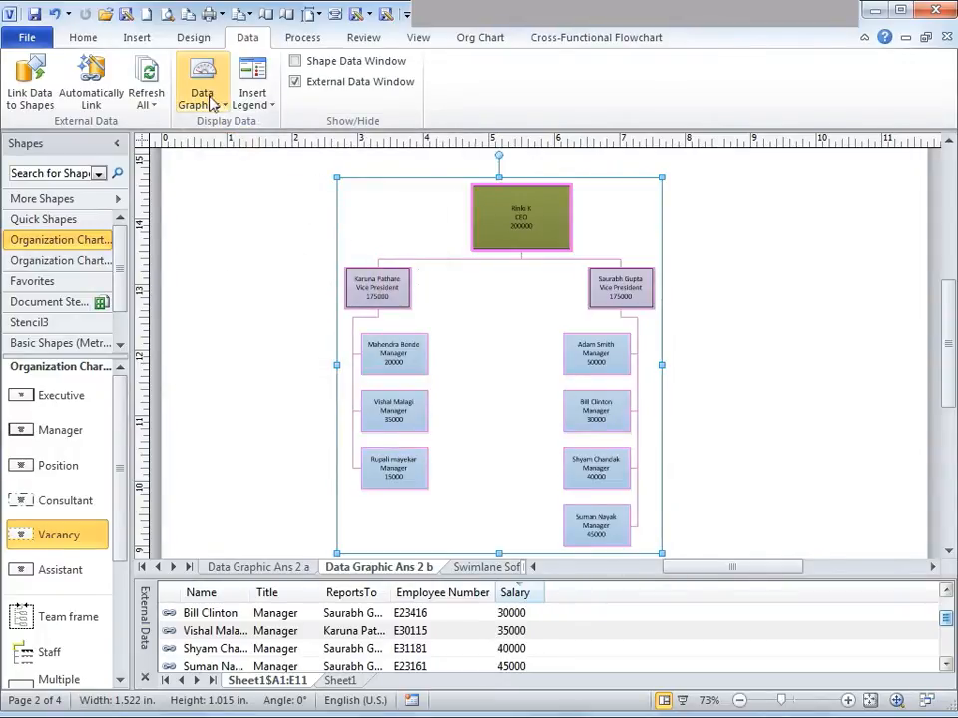
left_click(201, 80)
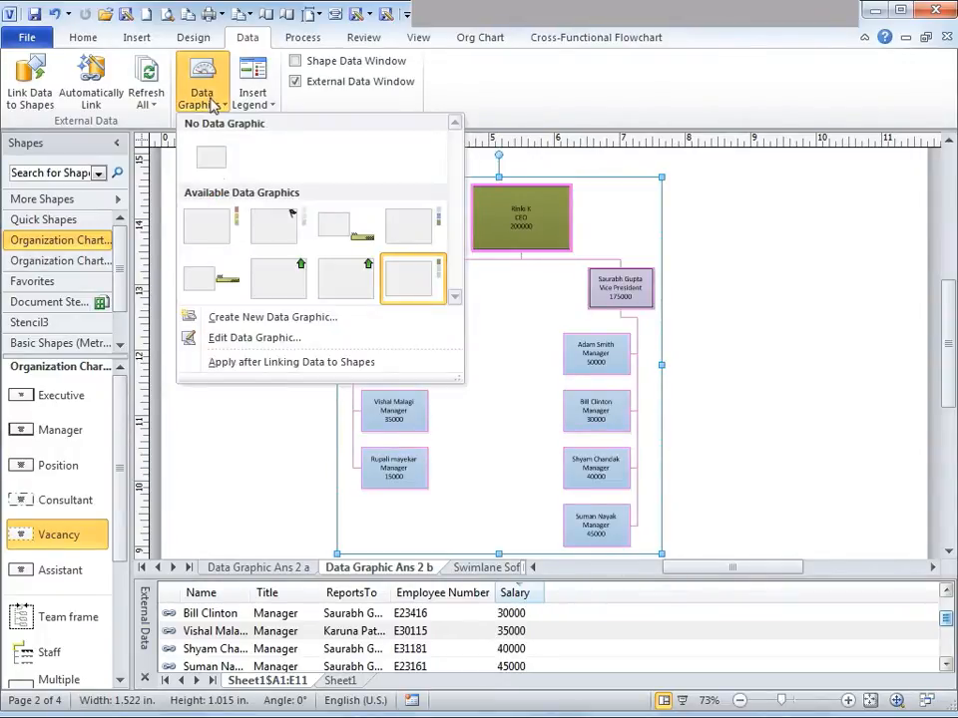
mouse_move(413, 277)
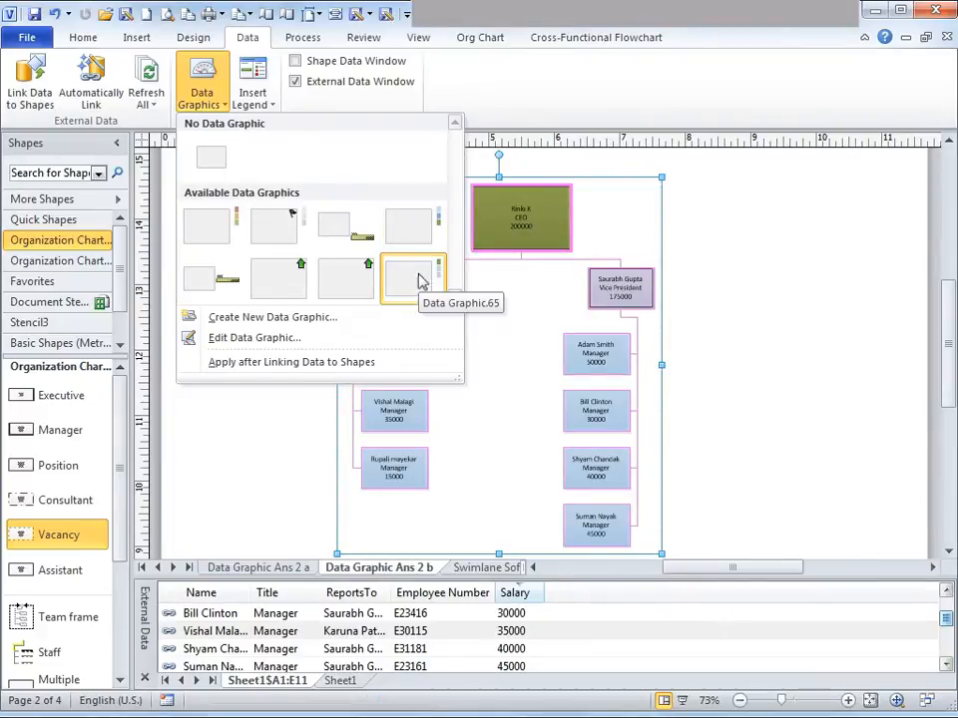
Edit the data graphic's item so Salary displays as an icon set of arrows.
right_click(415, 277)
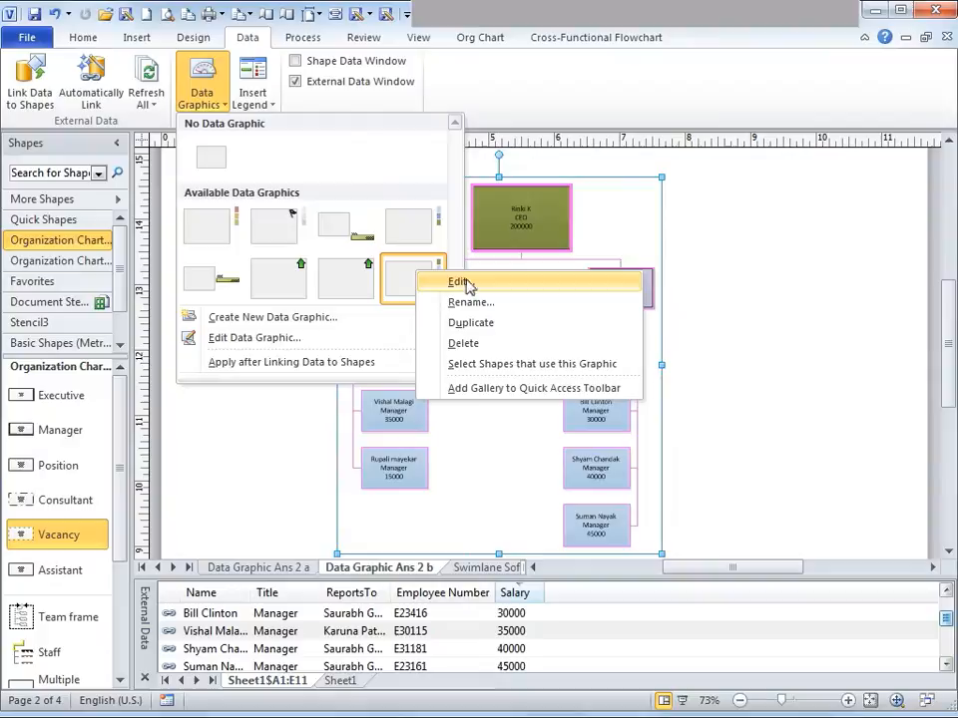
left_click(459, 281)
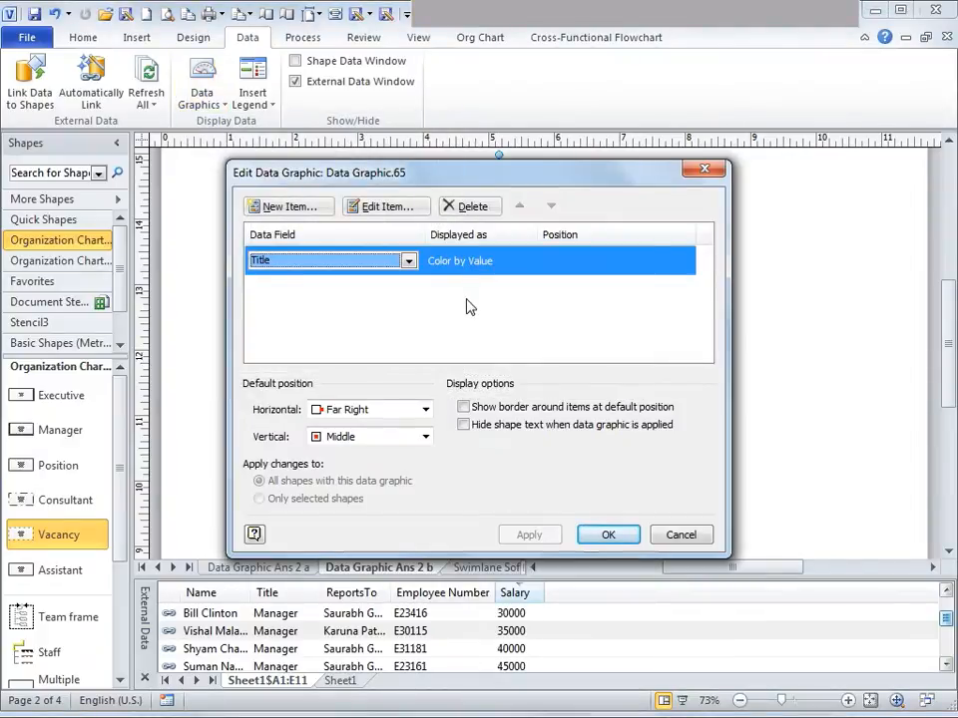
mouse_move(538, 303)
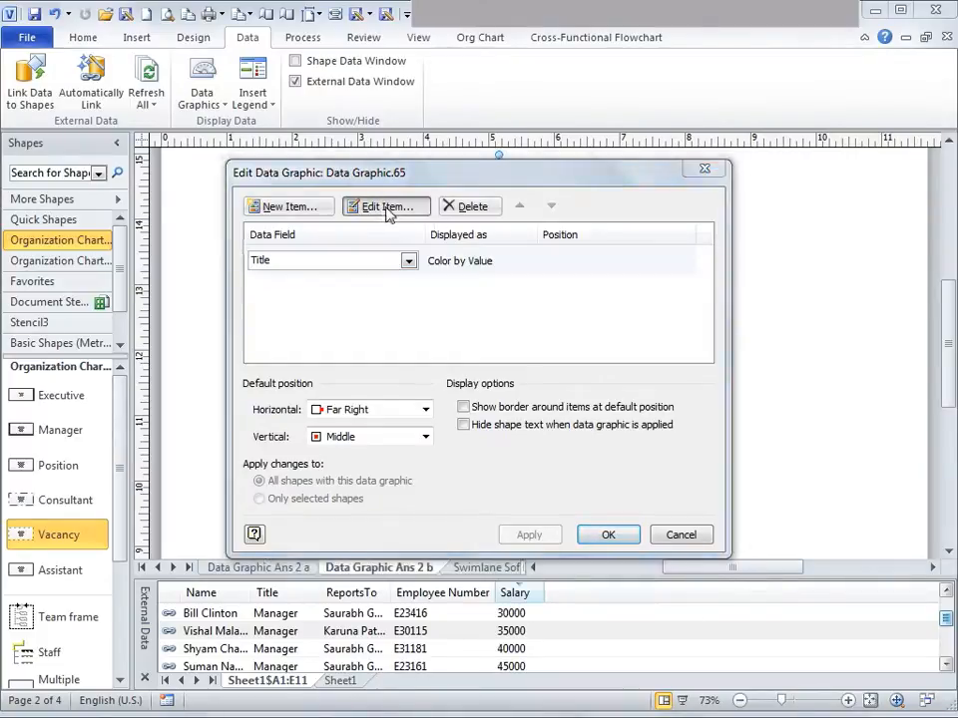
left_click(385, 206)
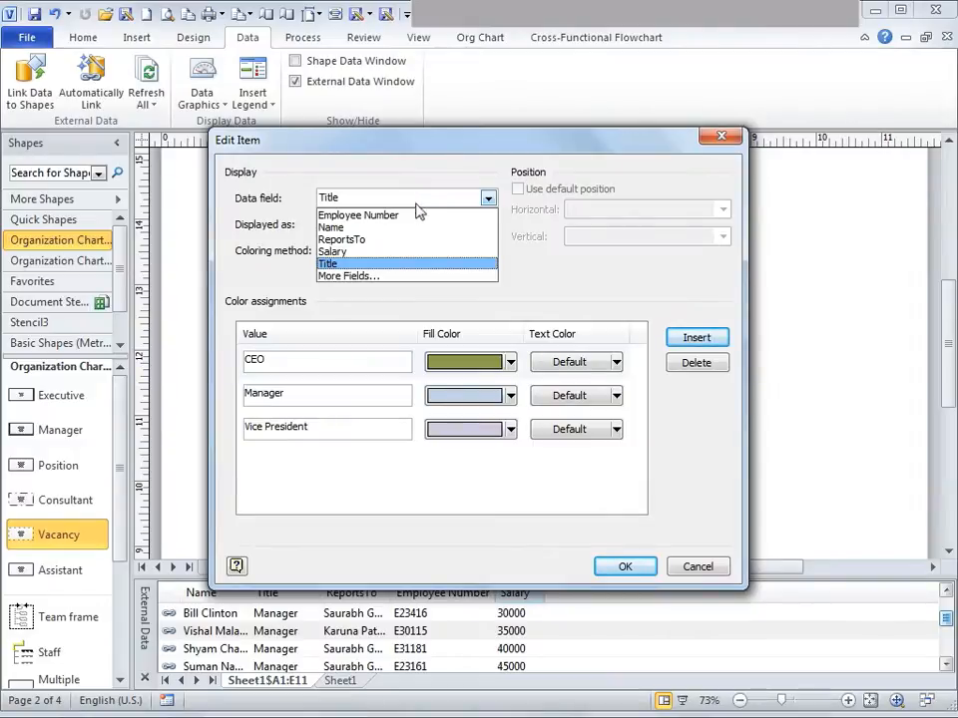
left_click(331, 252)
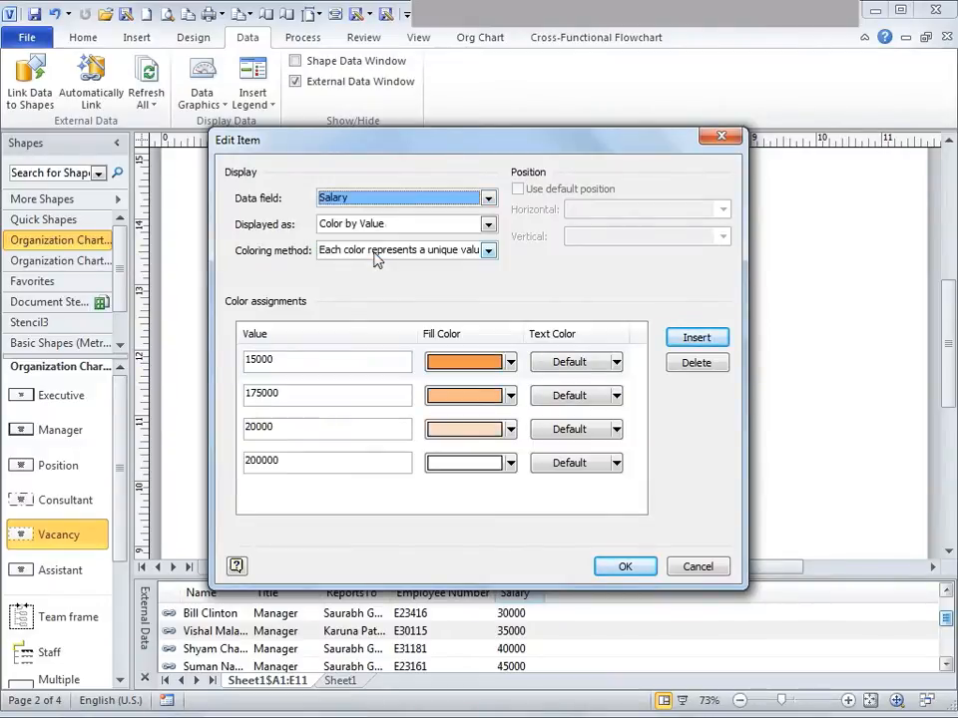
mouse_move(518, 255)
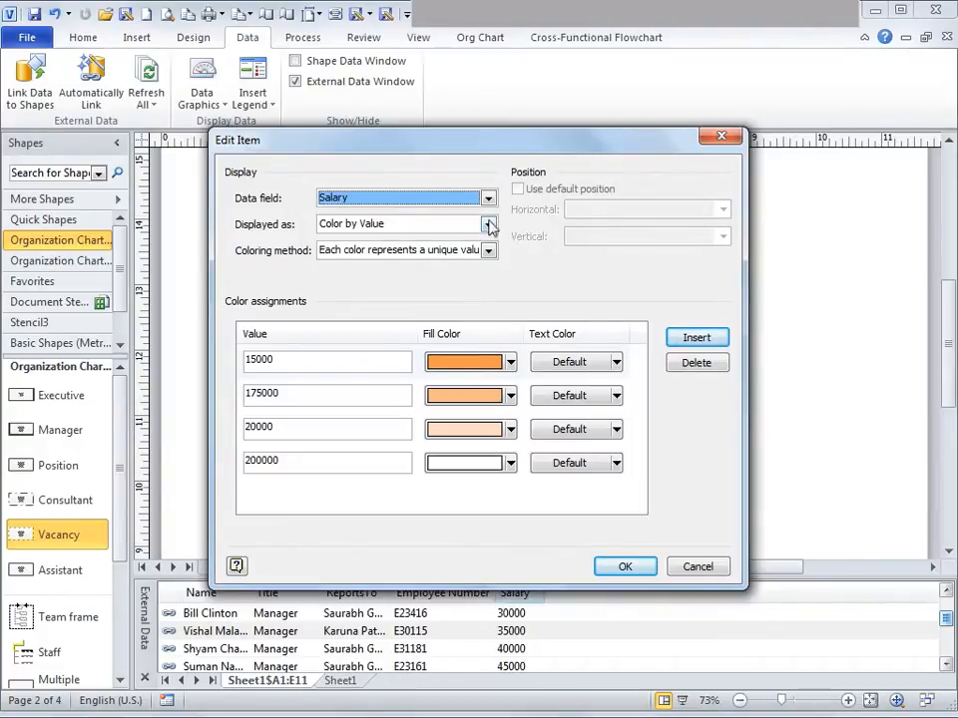
left_click(487, 223)
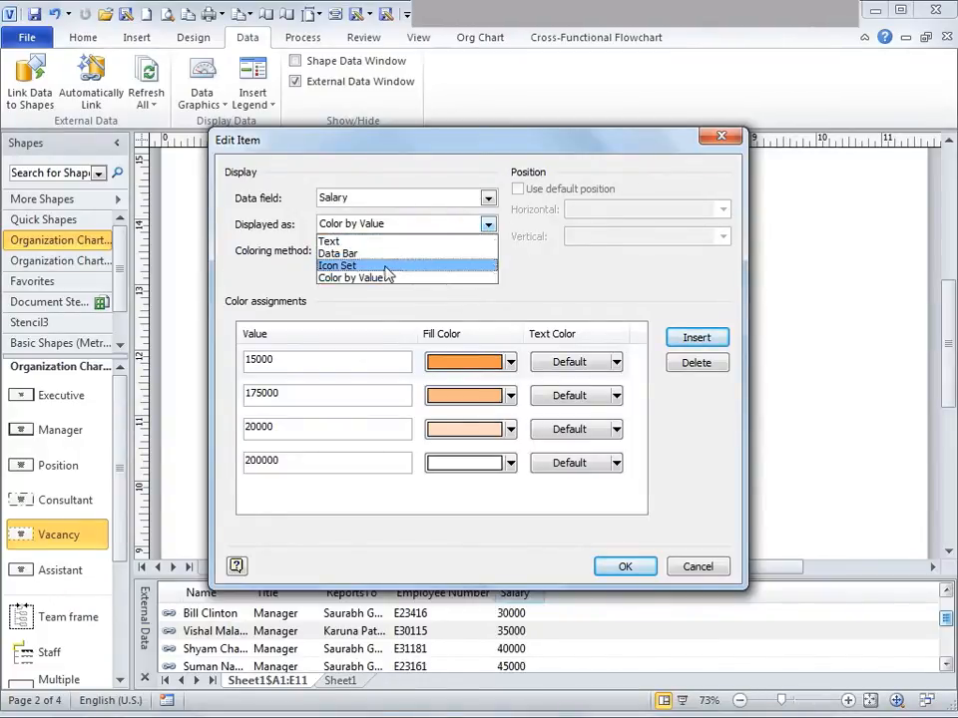
left_click(335, 265)
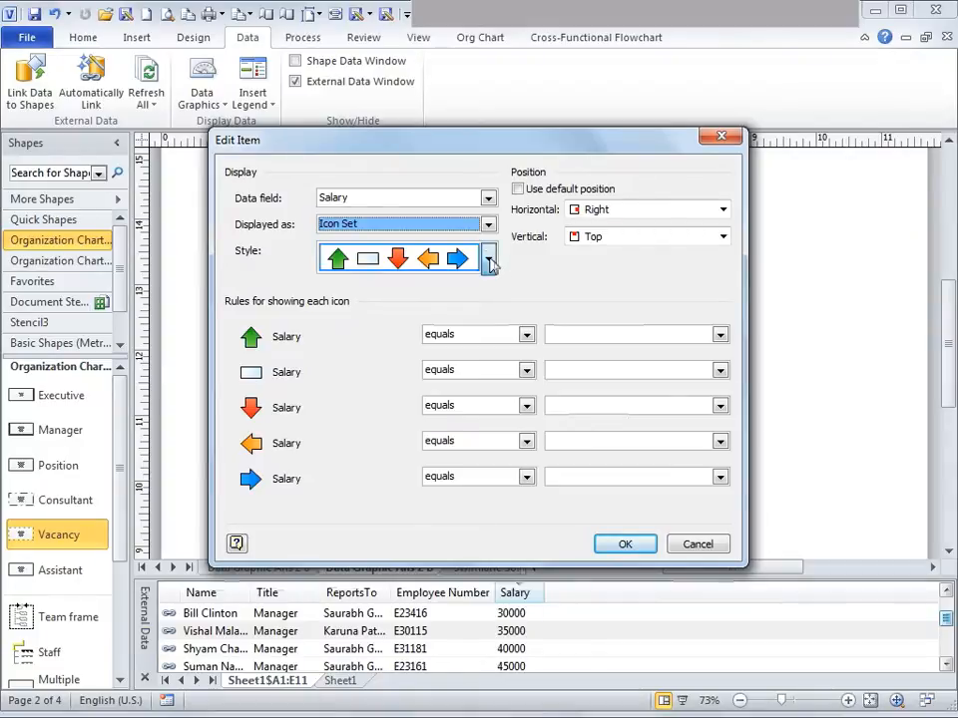
Make the green up-arrow rule Salary greater than or equal to 50000.
left_click(486, 259)
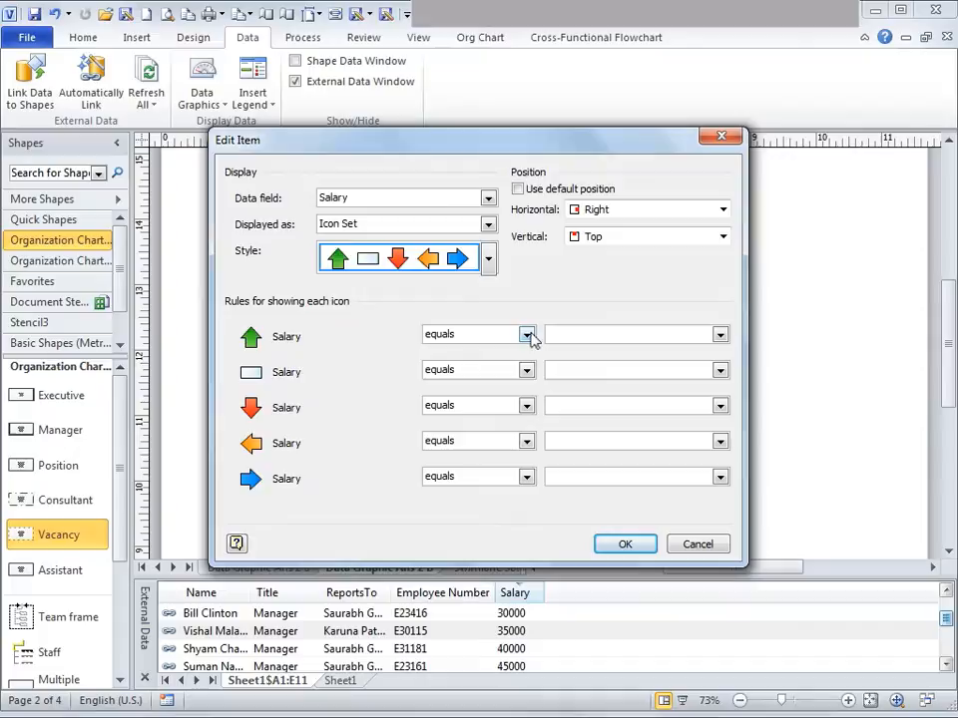
left_click(469, 335)
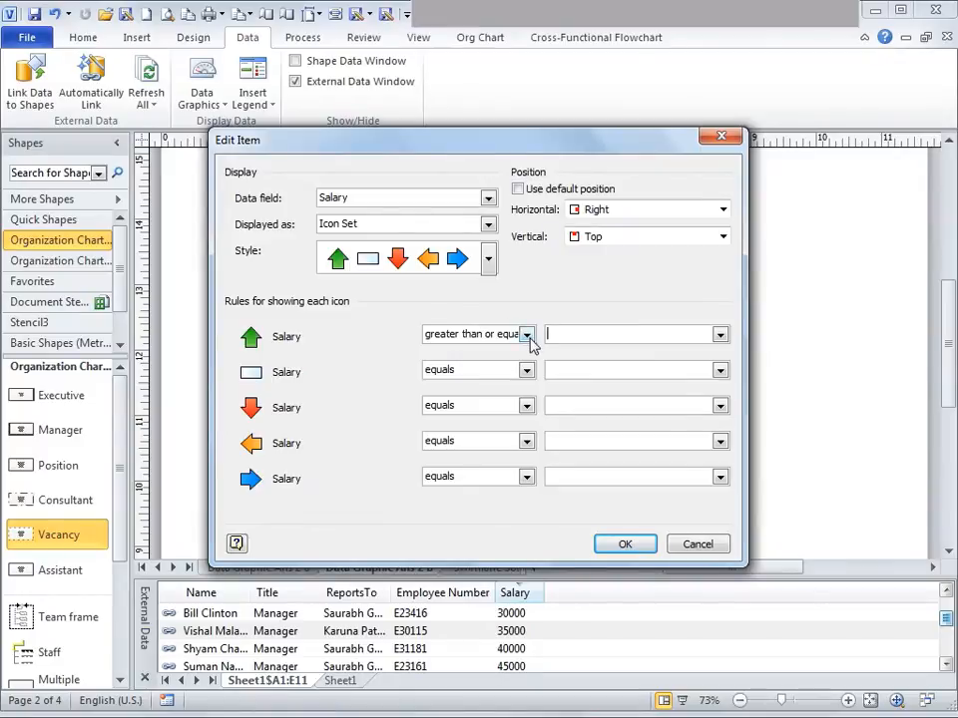
left_click(527, 335)
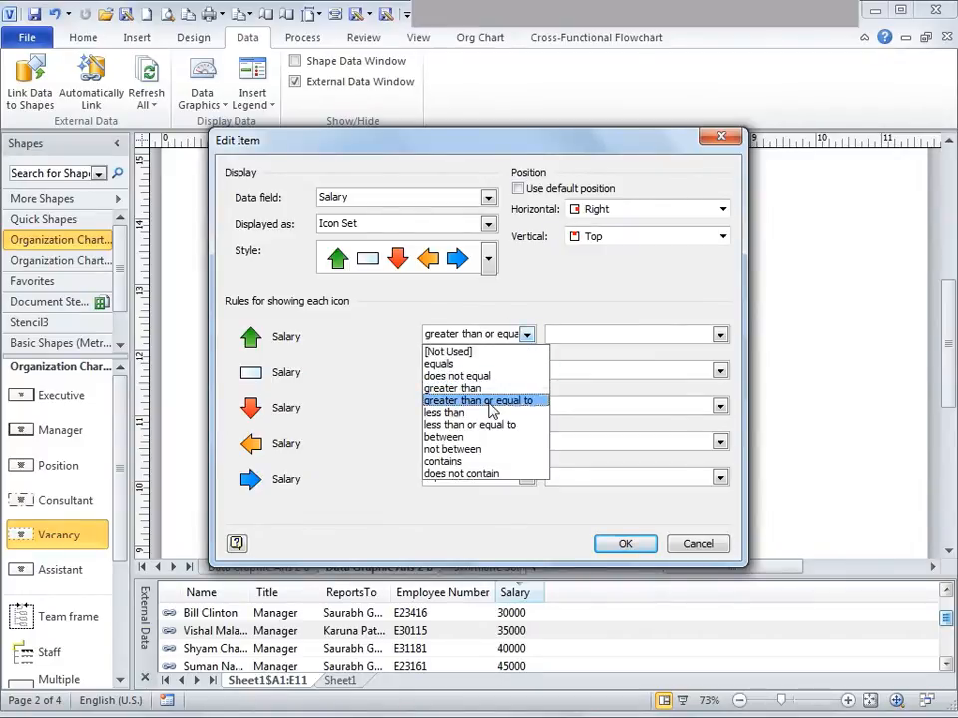
left_click(481, 399)
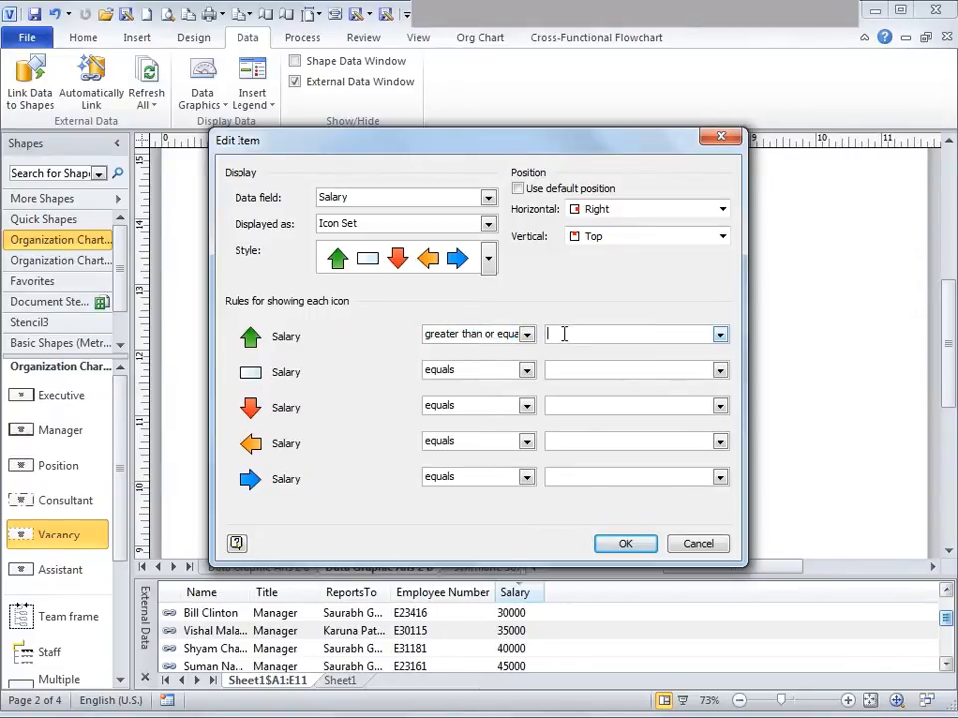
type("5")
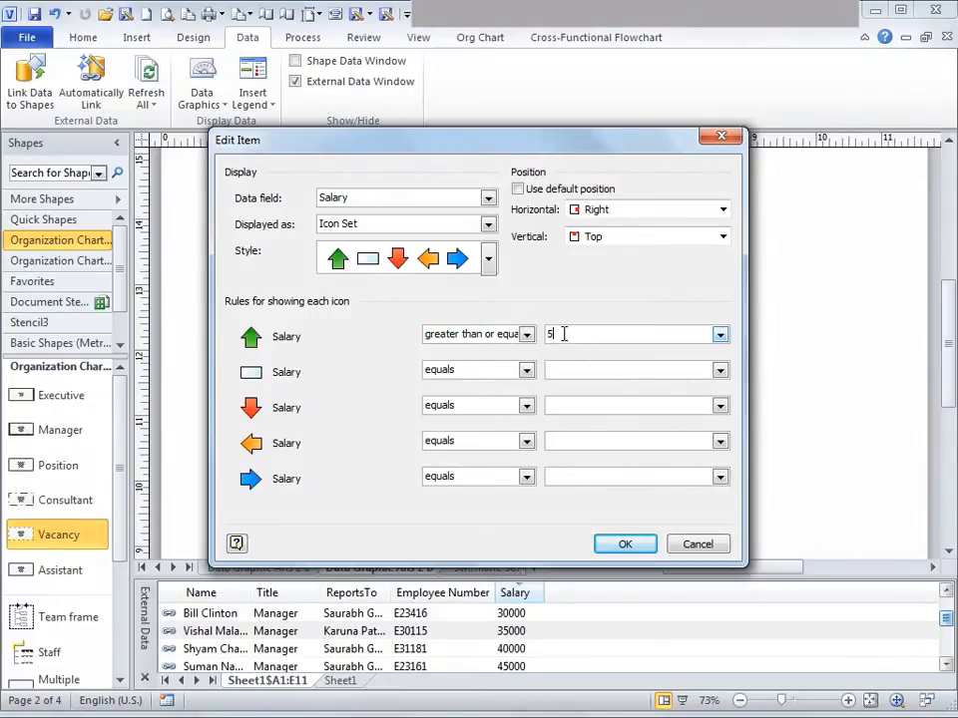
type("0000")
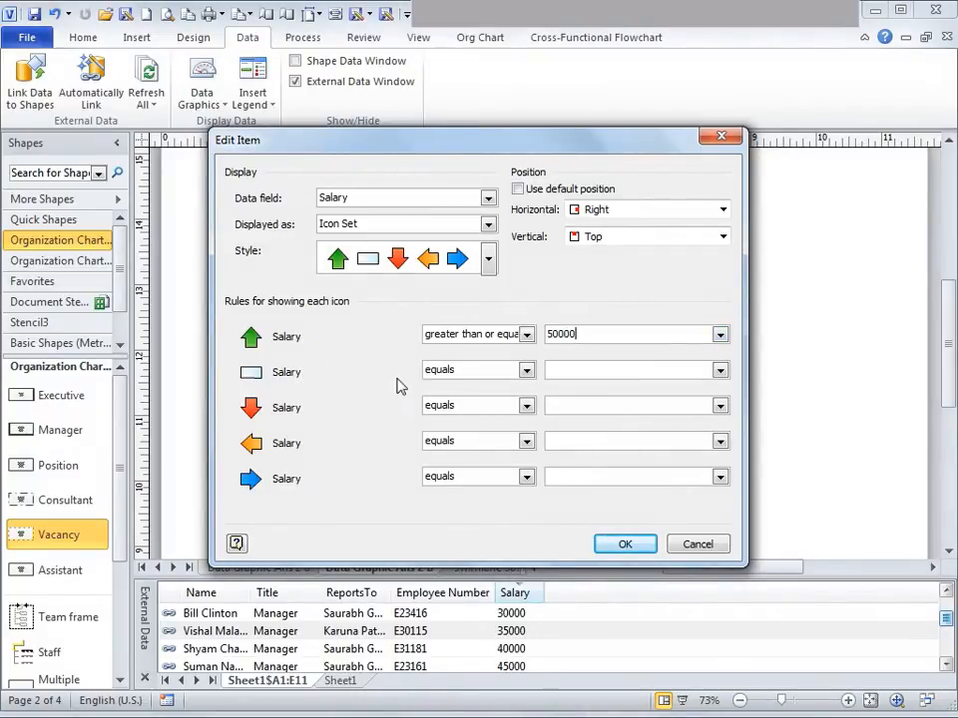
left_click(527, 370)
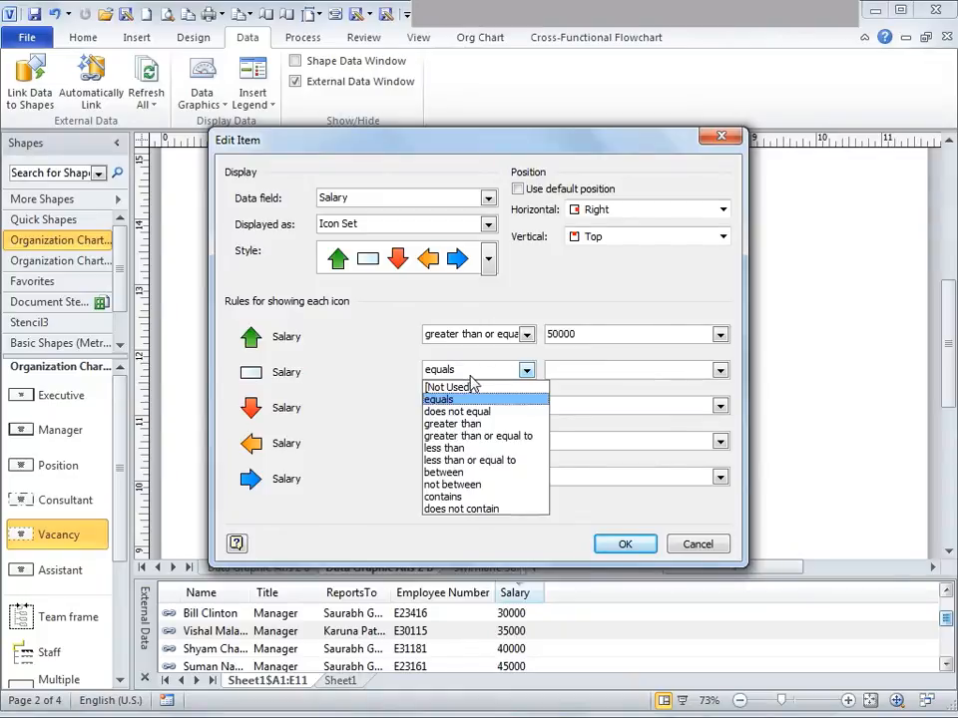
Set red down-arrow to less than 50000, other icons Not Used, horizontal position Left.
left_click(449, 387)
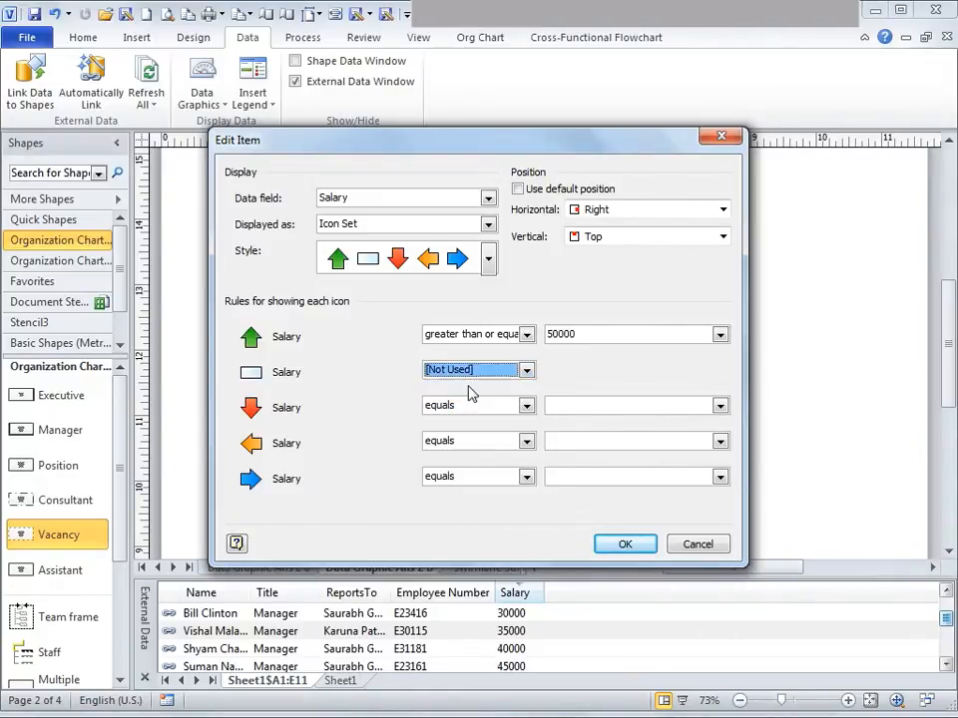
left_click(471, 405)
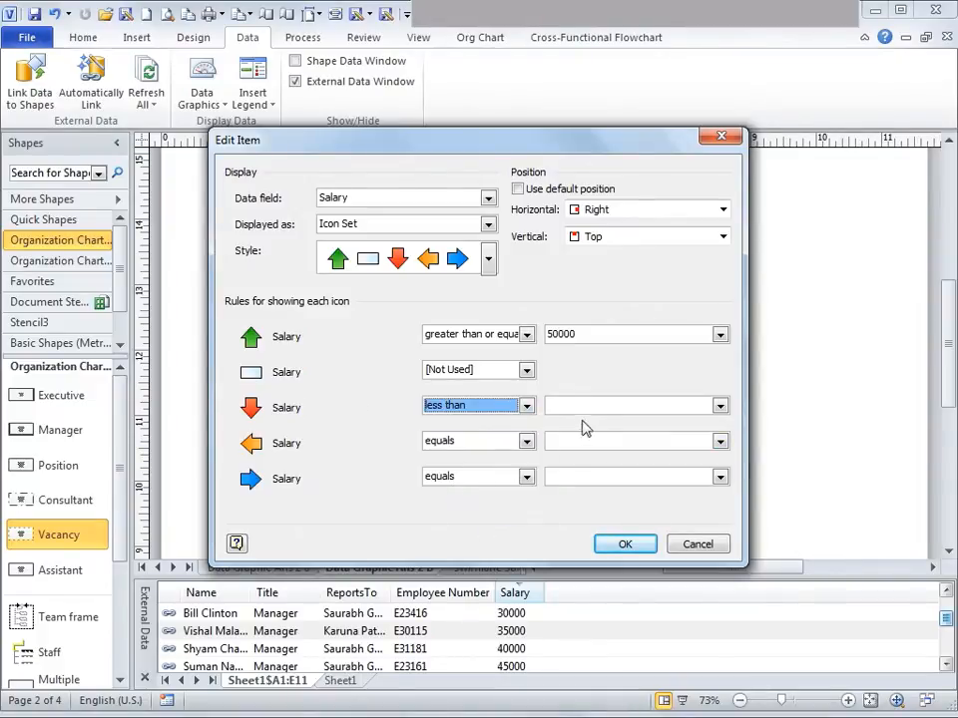
type("50000")
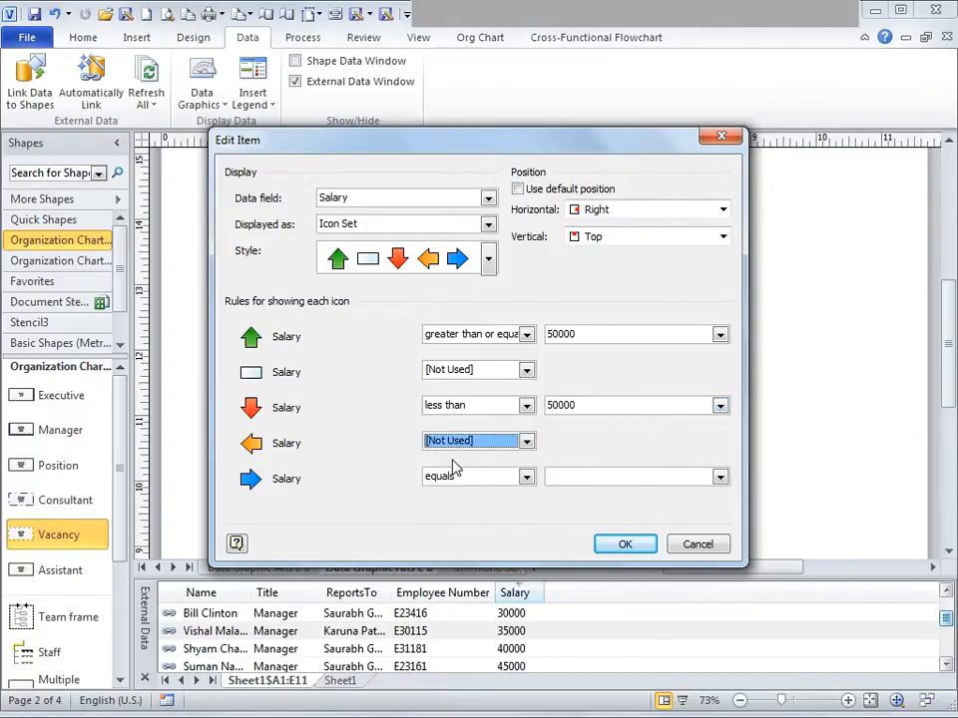
left_click(479, 475)
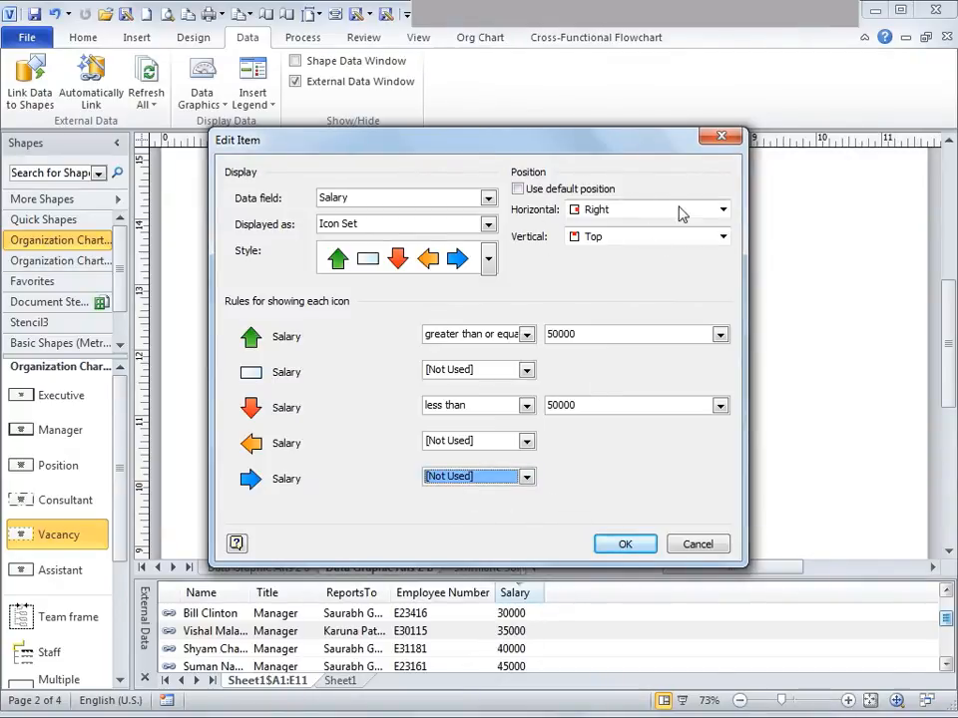
mouse_move(654, 231)
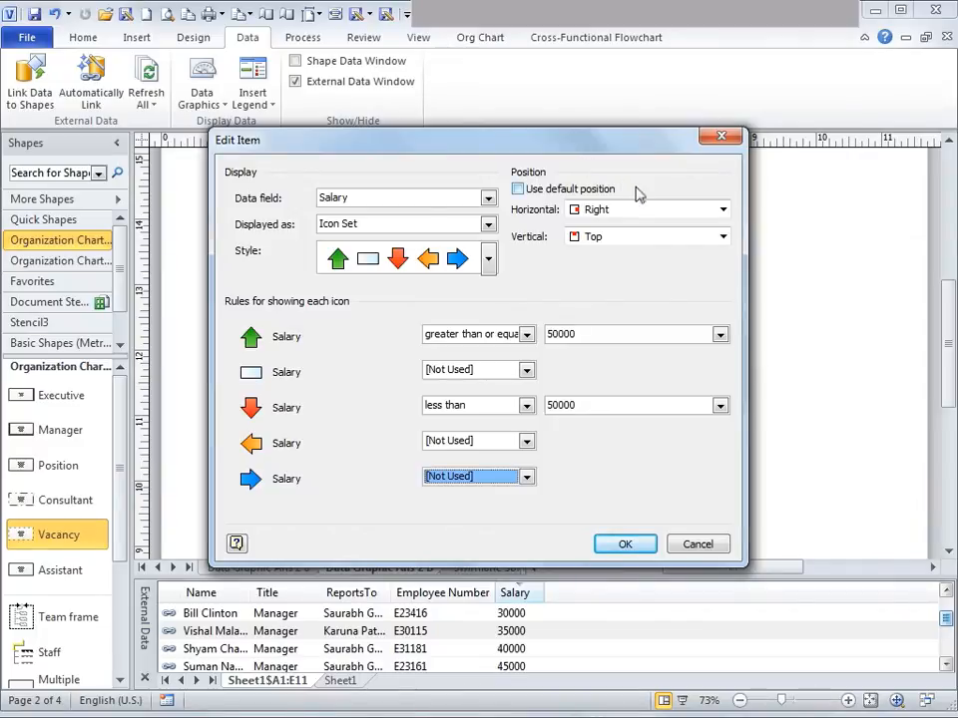
left_click(722, 210)
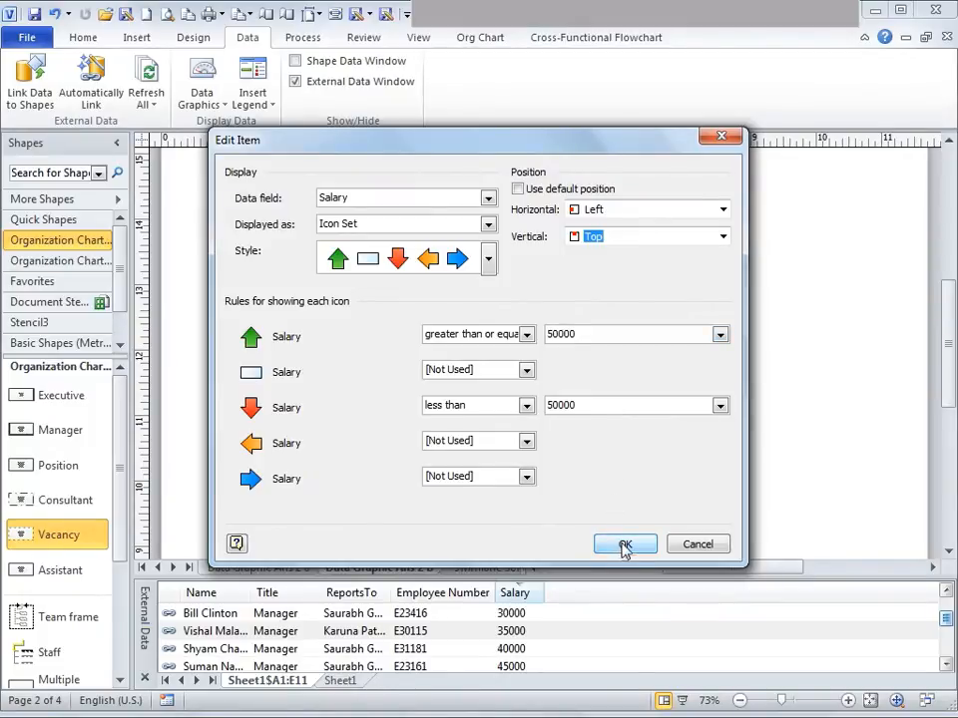
Confirm the Salary icon set and begin another item in the data graphic.
left_click(625, 542)
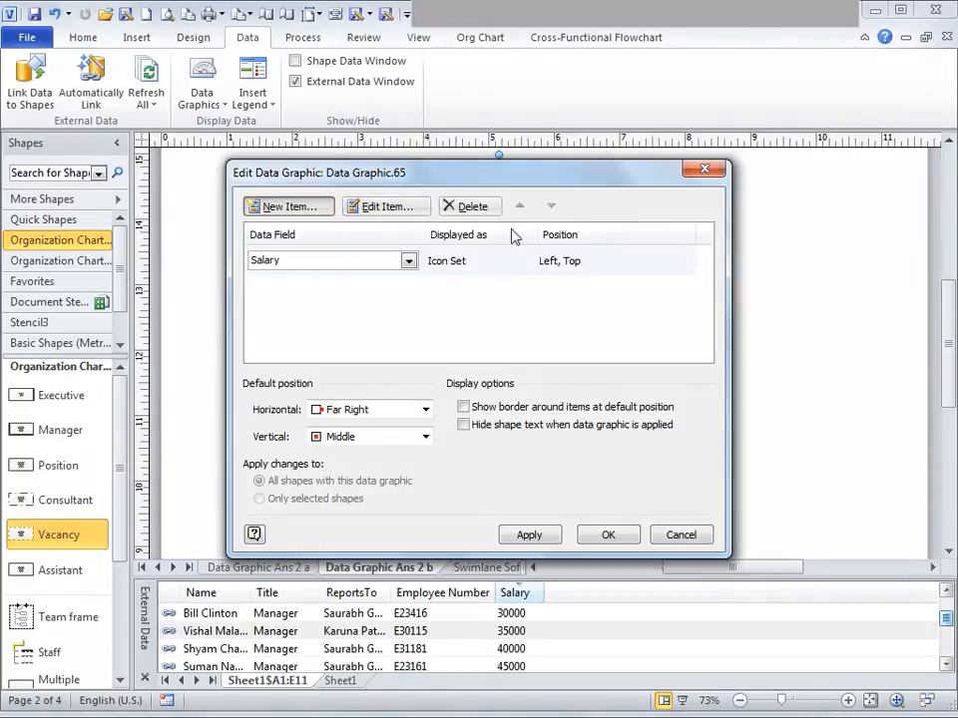
mouse_move(415, 299)
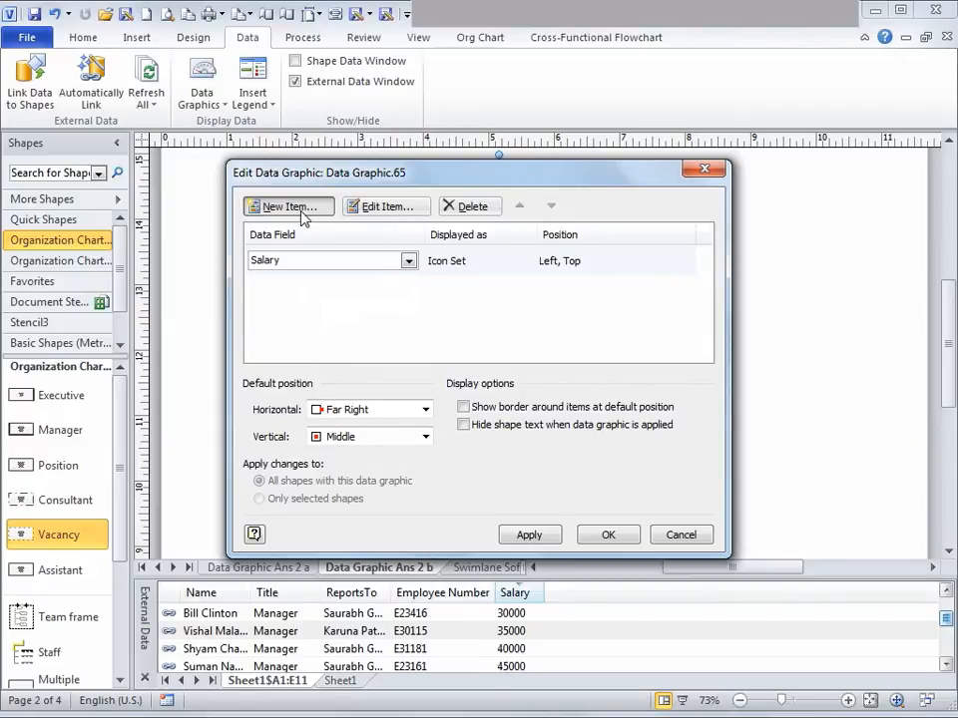
mouse_move(359, 310)
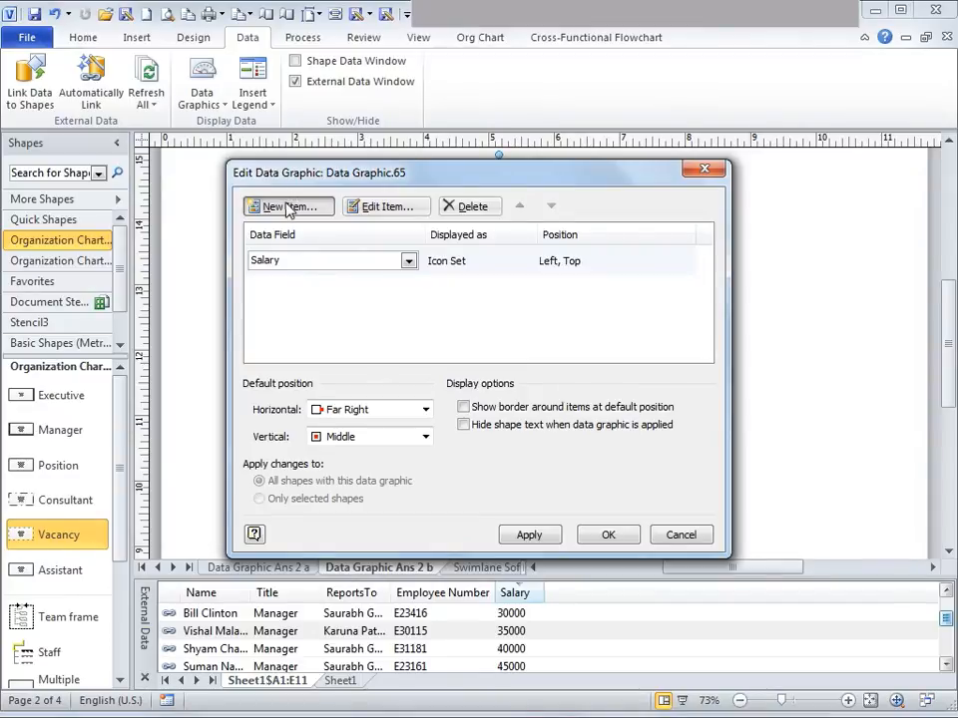
left_click(287, 205)
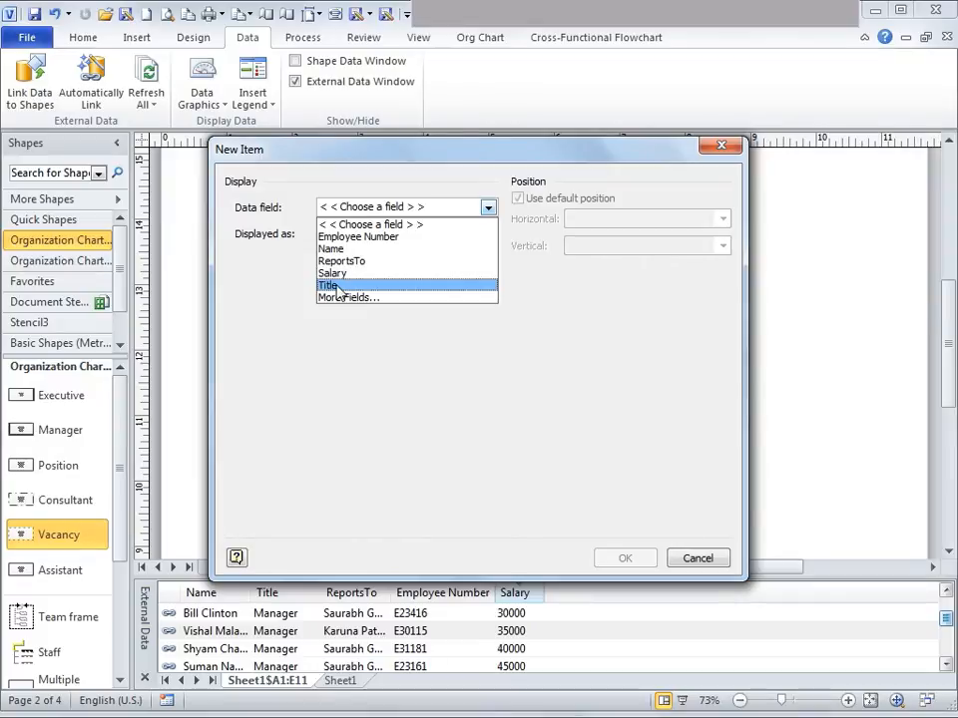
Add a Title colour-by-value item with fills for CEO, Manager and Vice President.
left_click(327, 283)
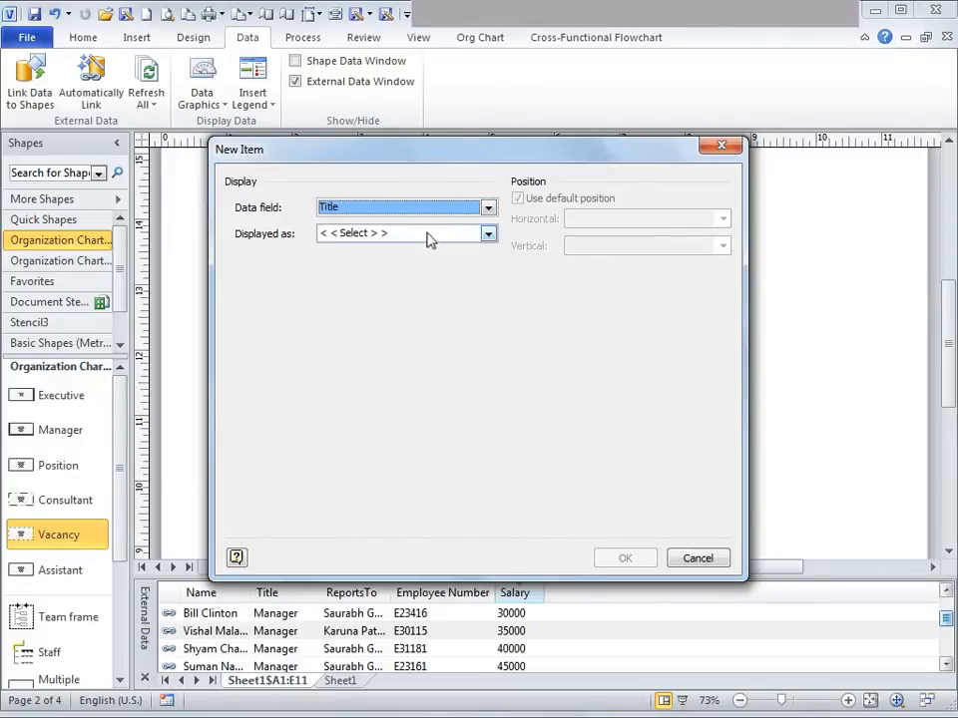
left_click(487, 234)
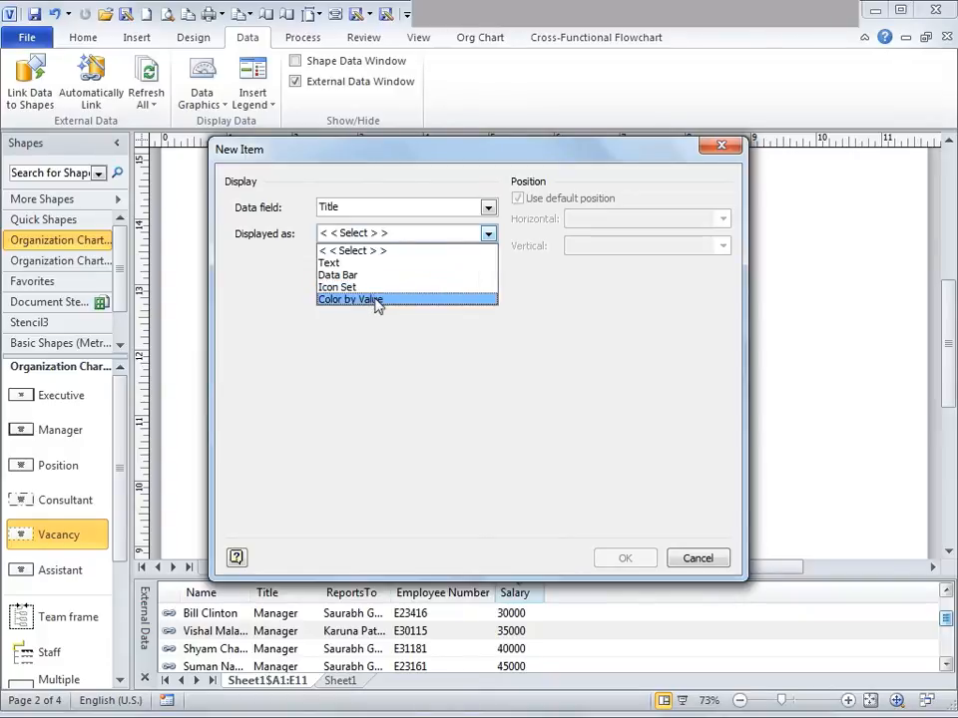
left_click(349, 300)
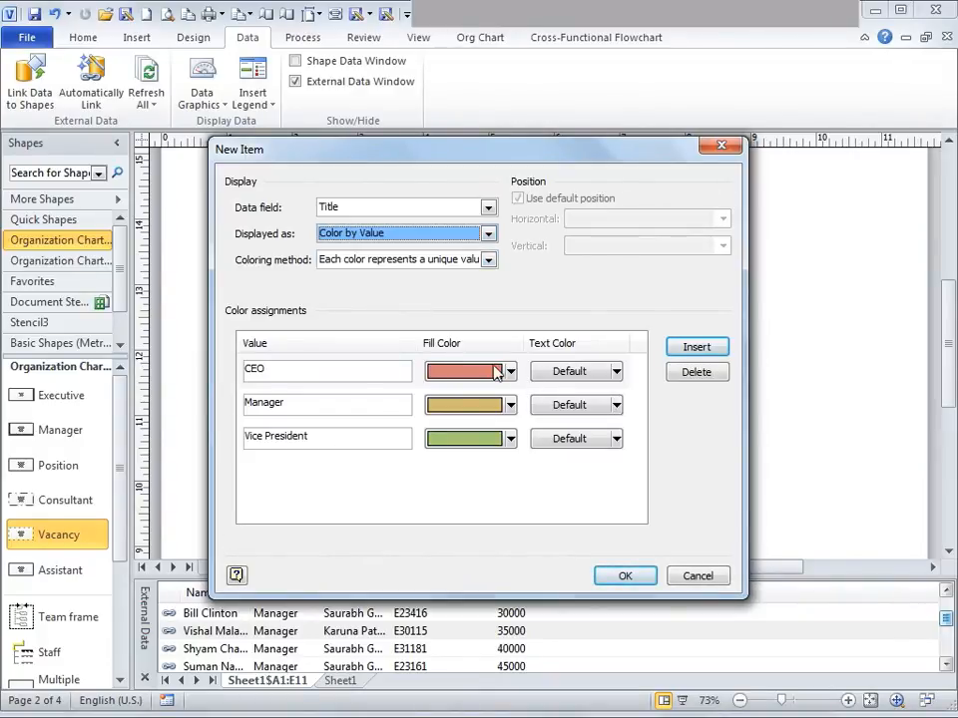
left_click(489, 371)
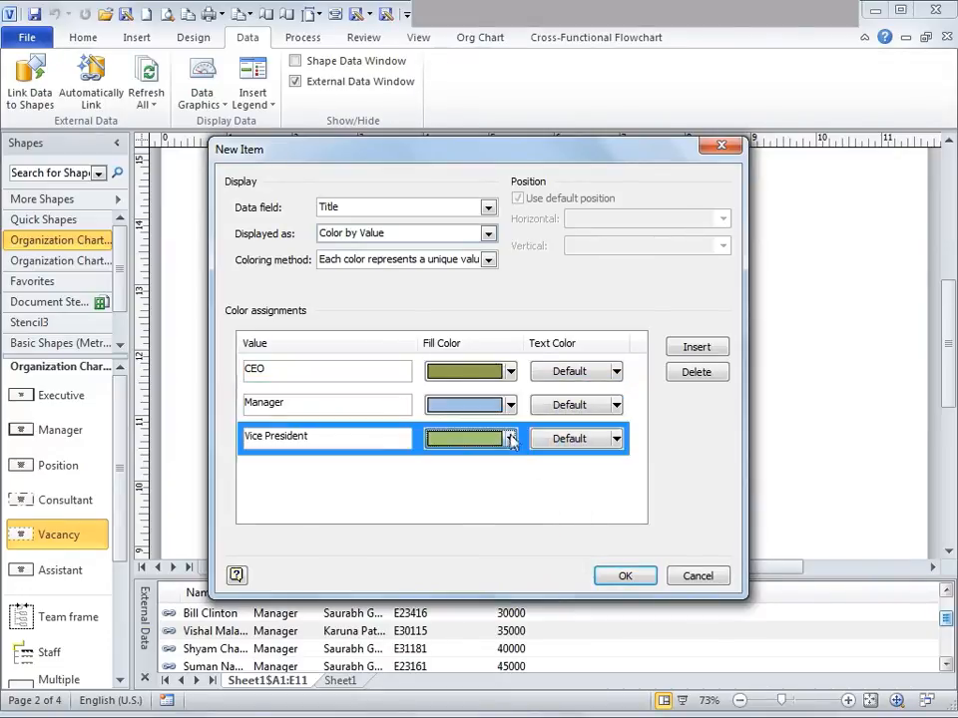
left_click(509, 439)
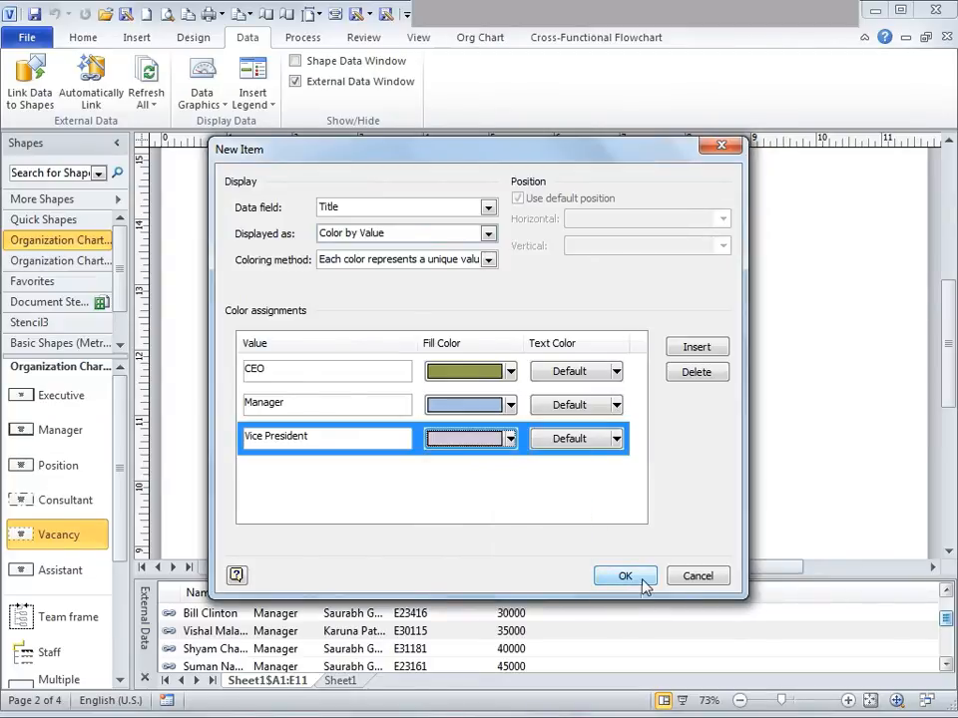
left_click(625, 575)
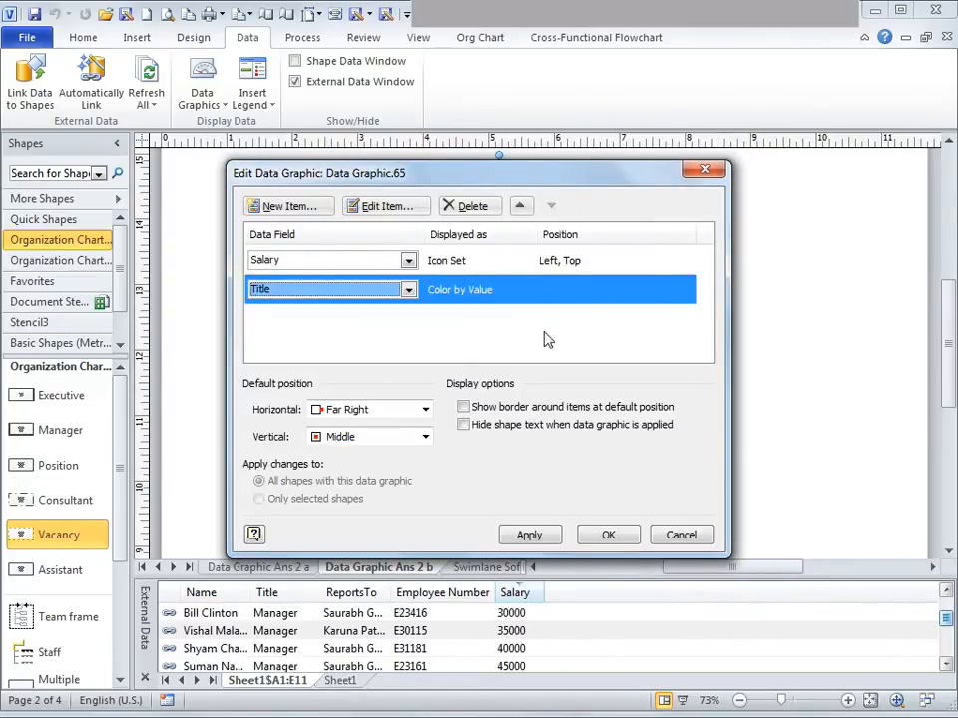
mouse_move(567, 343)
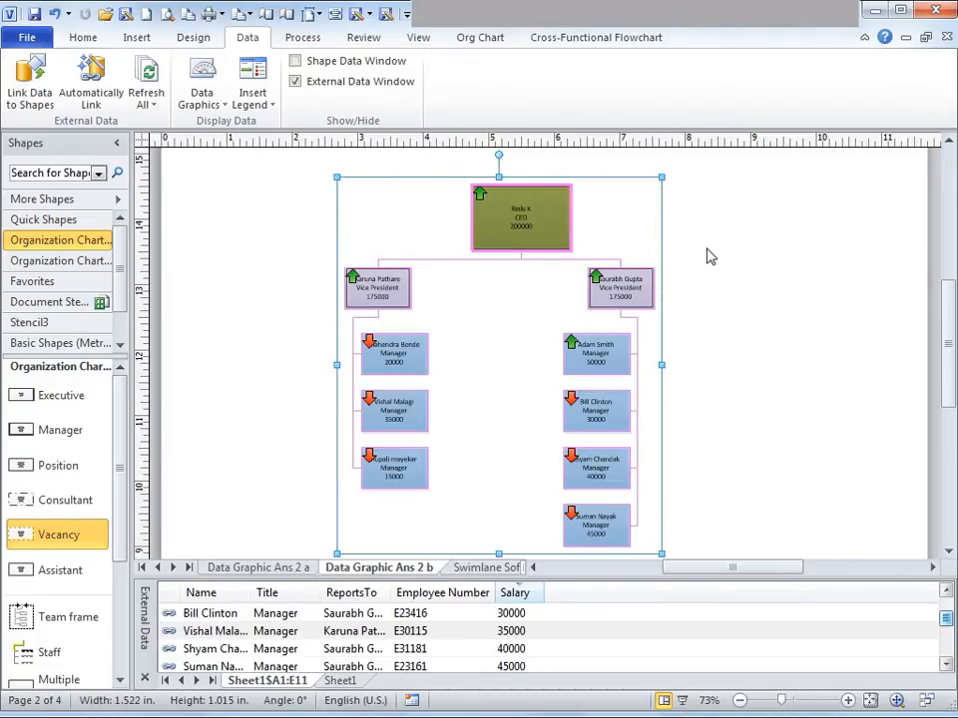
mouse_move(722, 252)
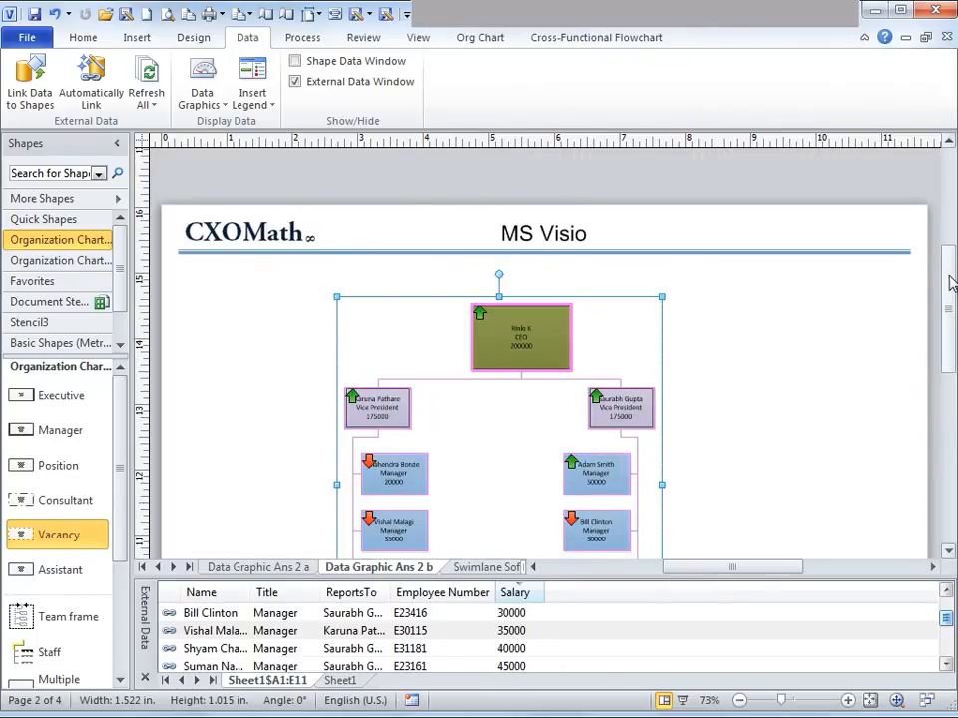
scroll("down", 3)
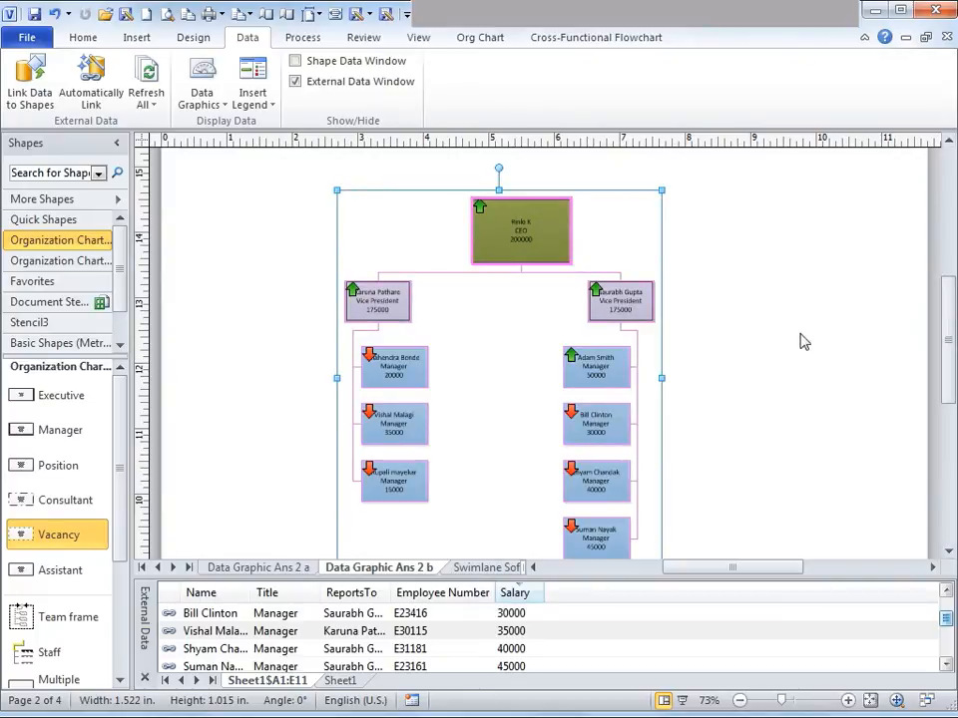